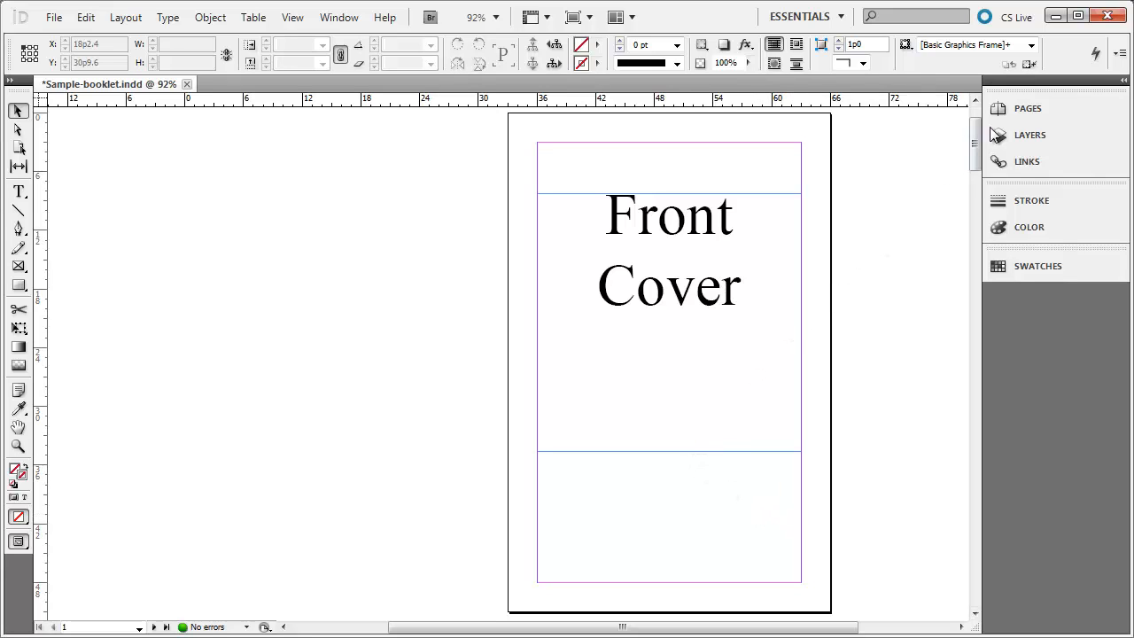
# Browse the booklet pages, including the 4-5 spread, and bring up the File menu.
pyautogui.click(1027, 108)
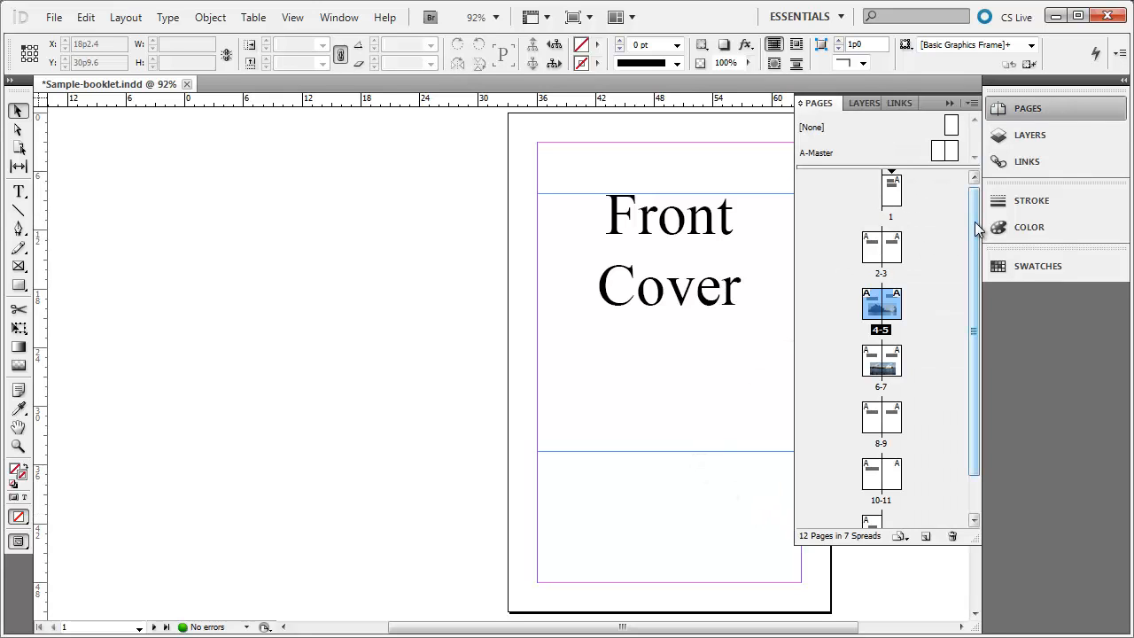
pyautogui.click(1026, 108)
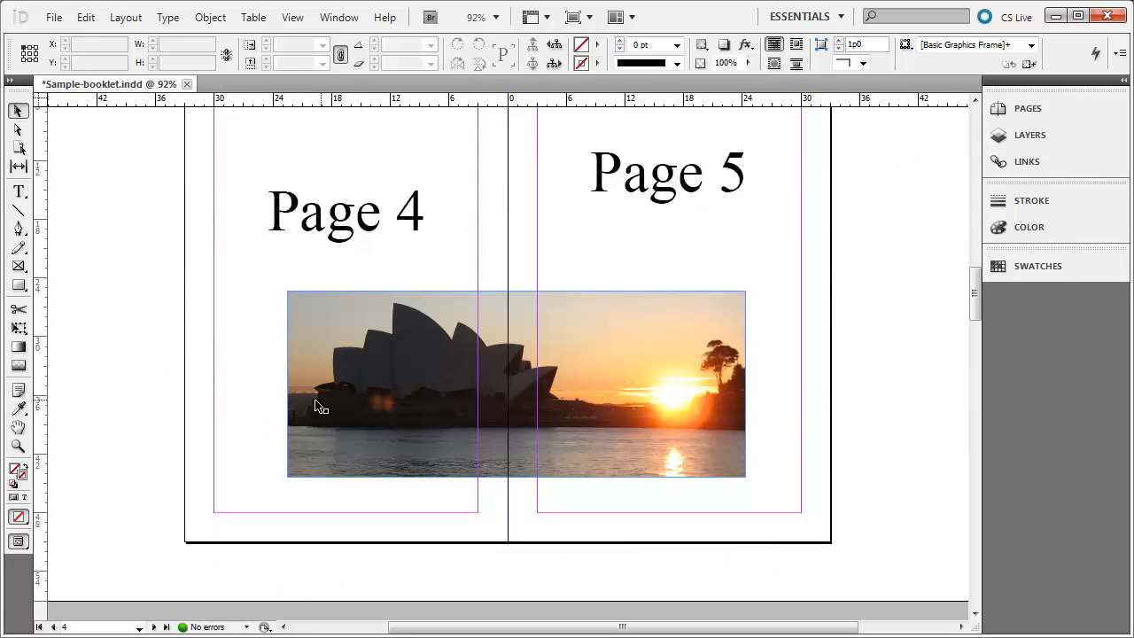
pyautogui.scroll(-3)
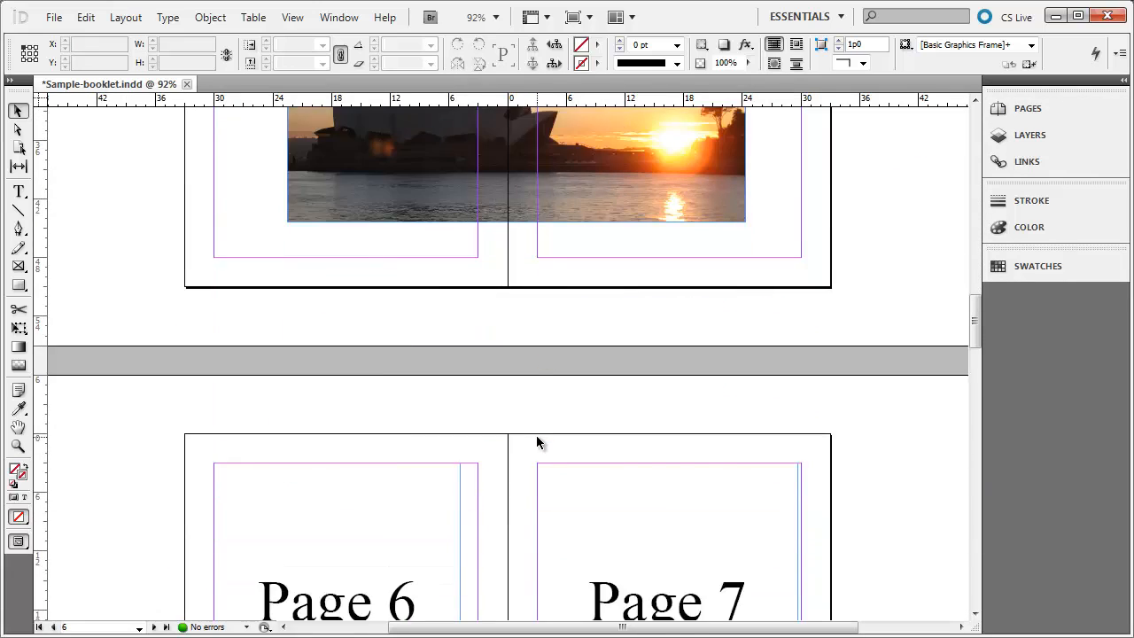
pyautogui.scroll(-3)
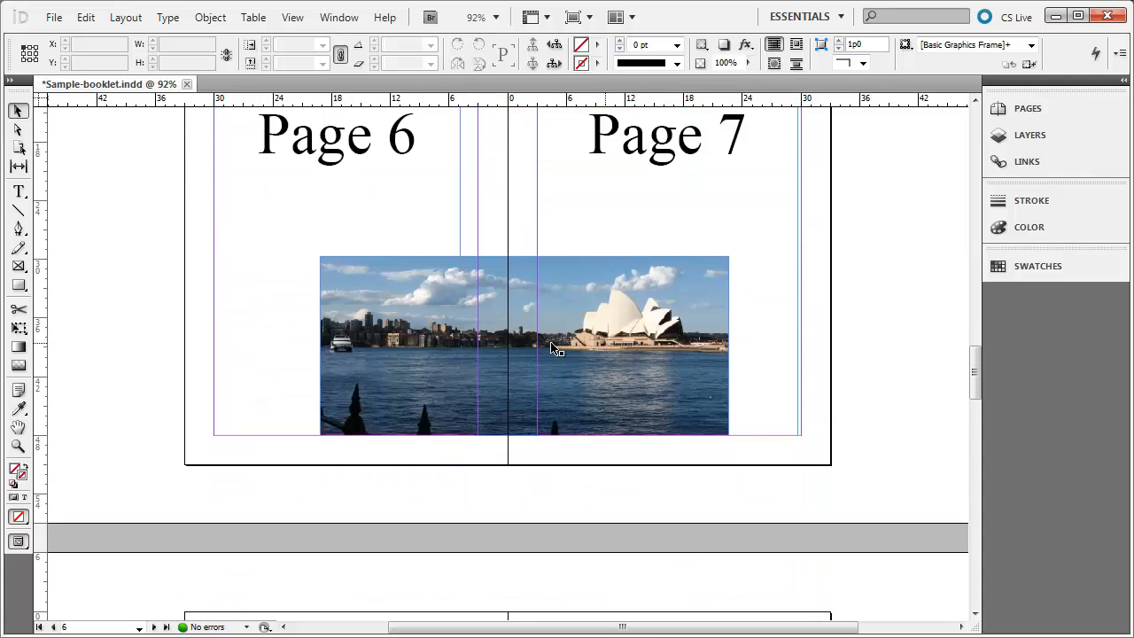
pyautogui.moveTo(693, 396)
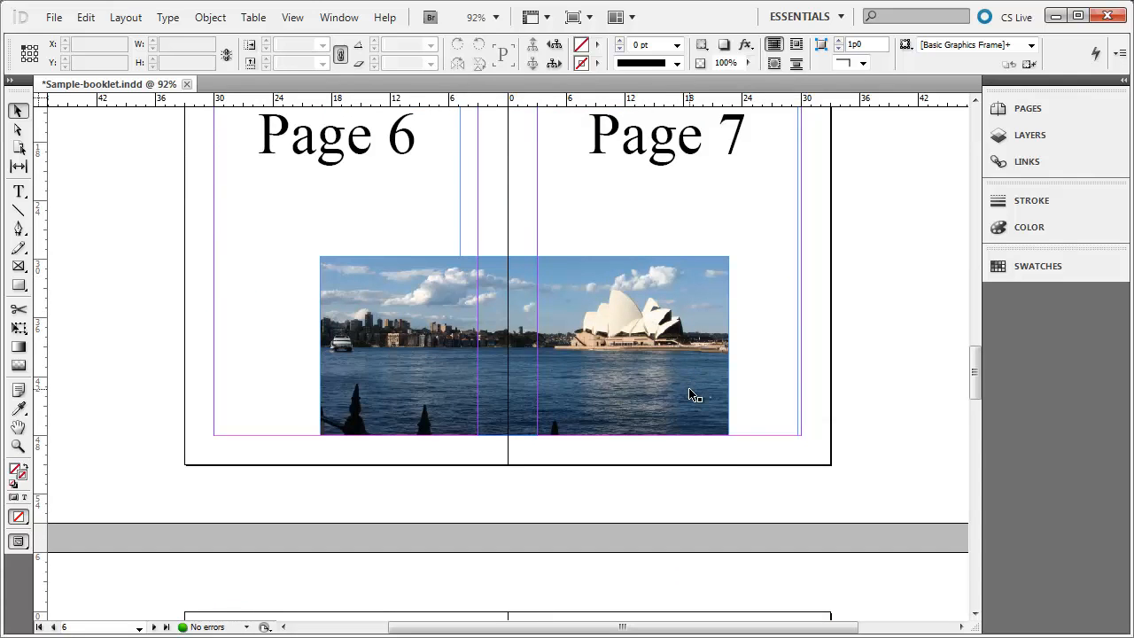
pyautogui.scroll(-3)
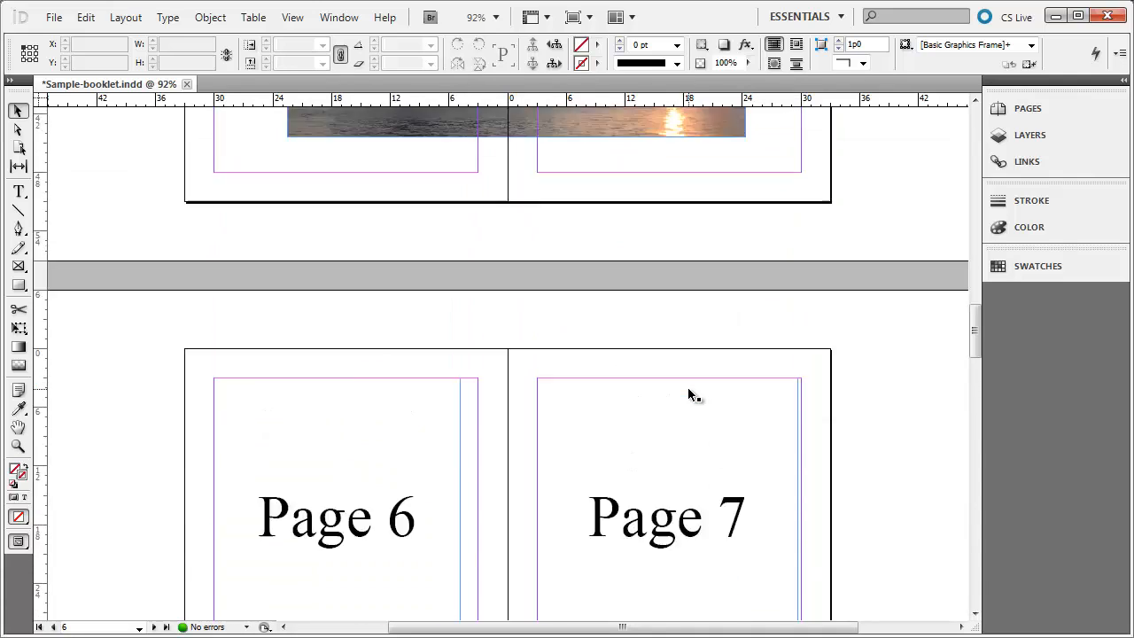
pyautogui.scroll(3)
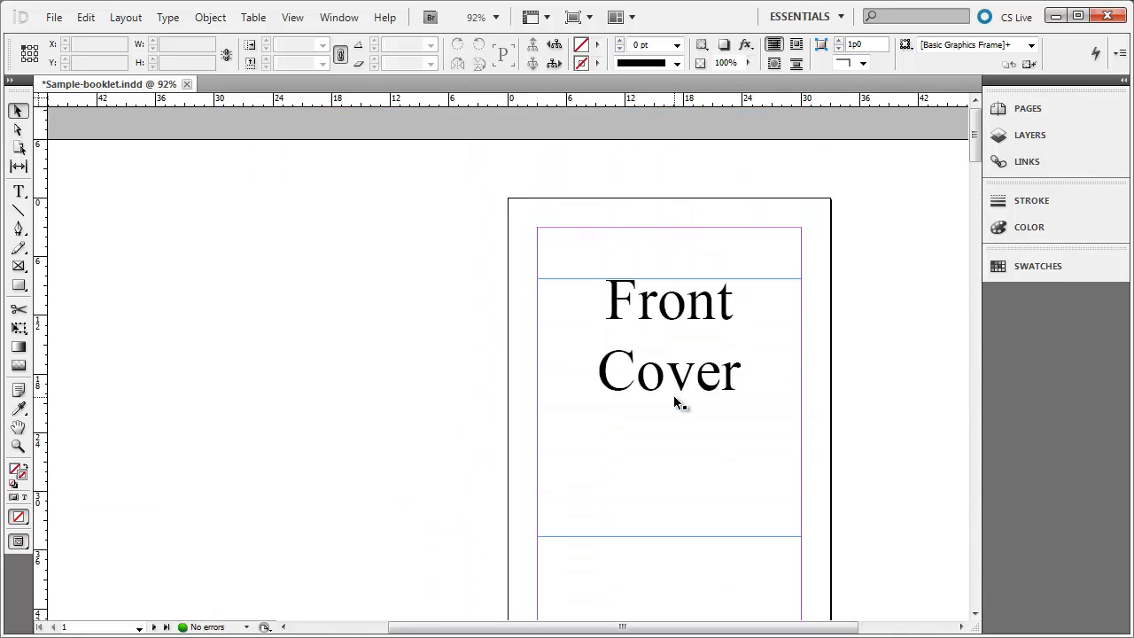
pyautogui.moveTo(245, 315)
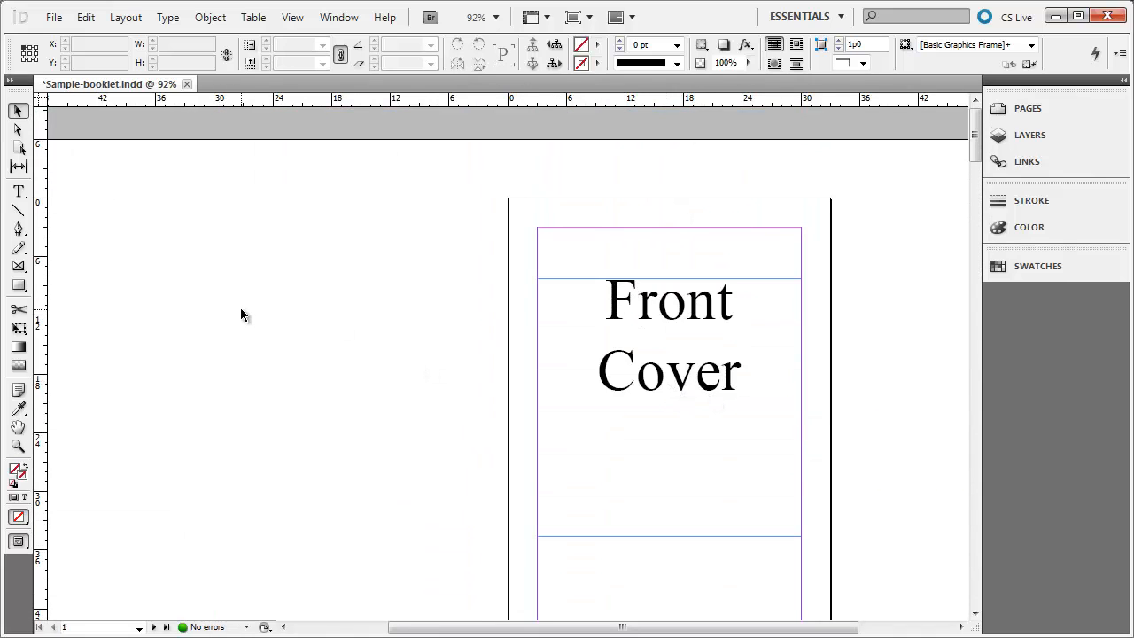
pyautogui.click(54, 17)
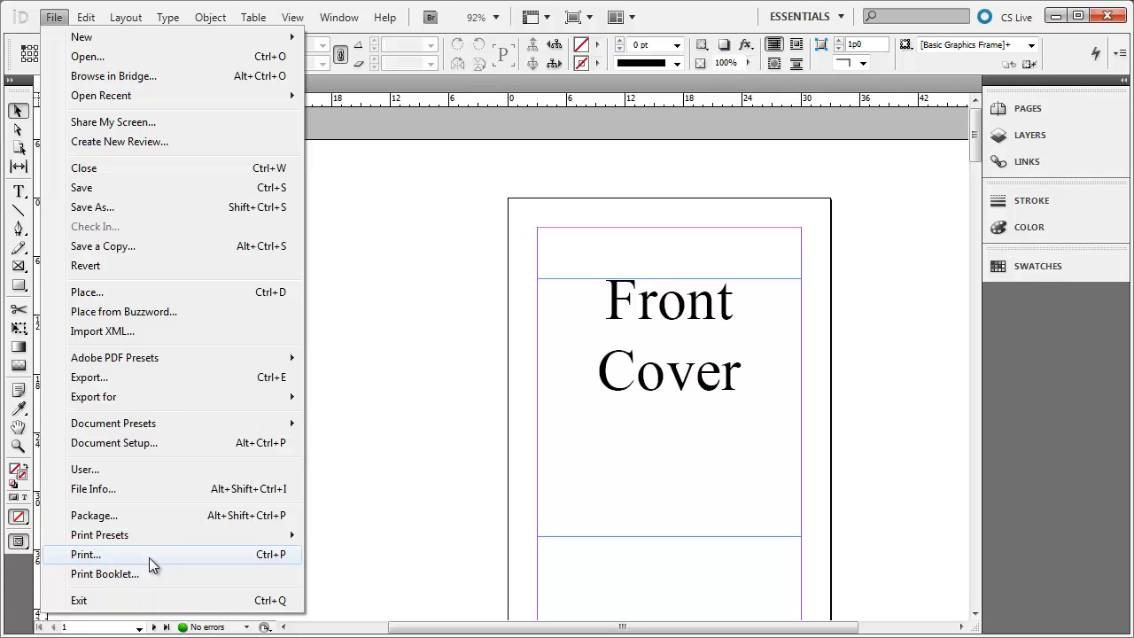
pyautogui.moveTo(148, 564)
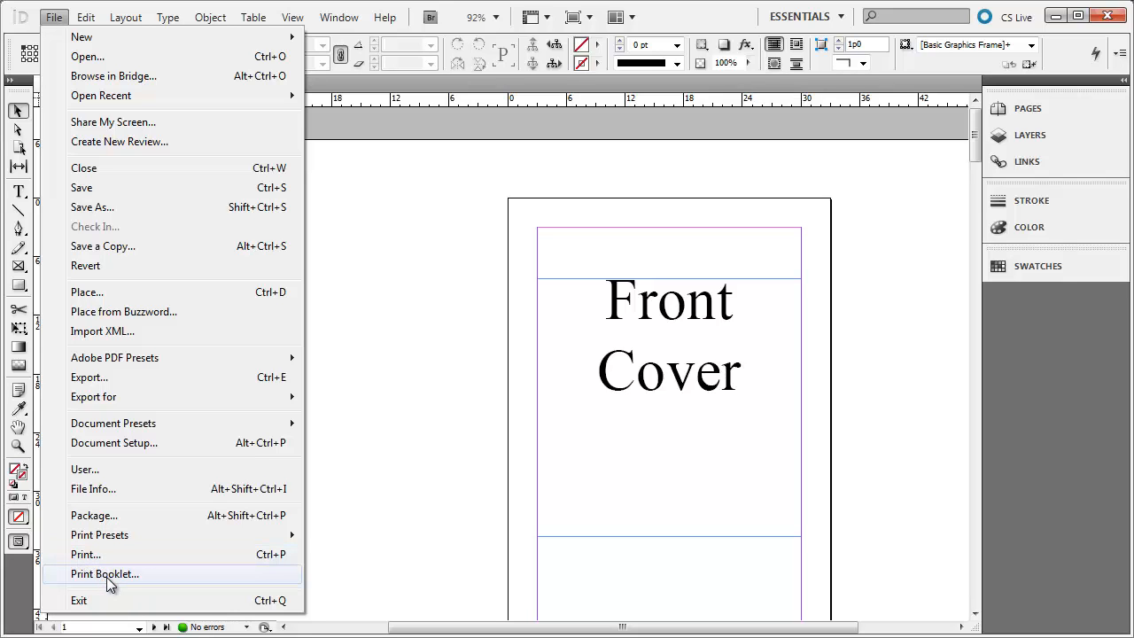
# Set up Print Booklet for all pages with the 2-up Saddle Stitch booklet type.
pyautogui.click(103, 574)
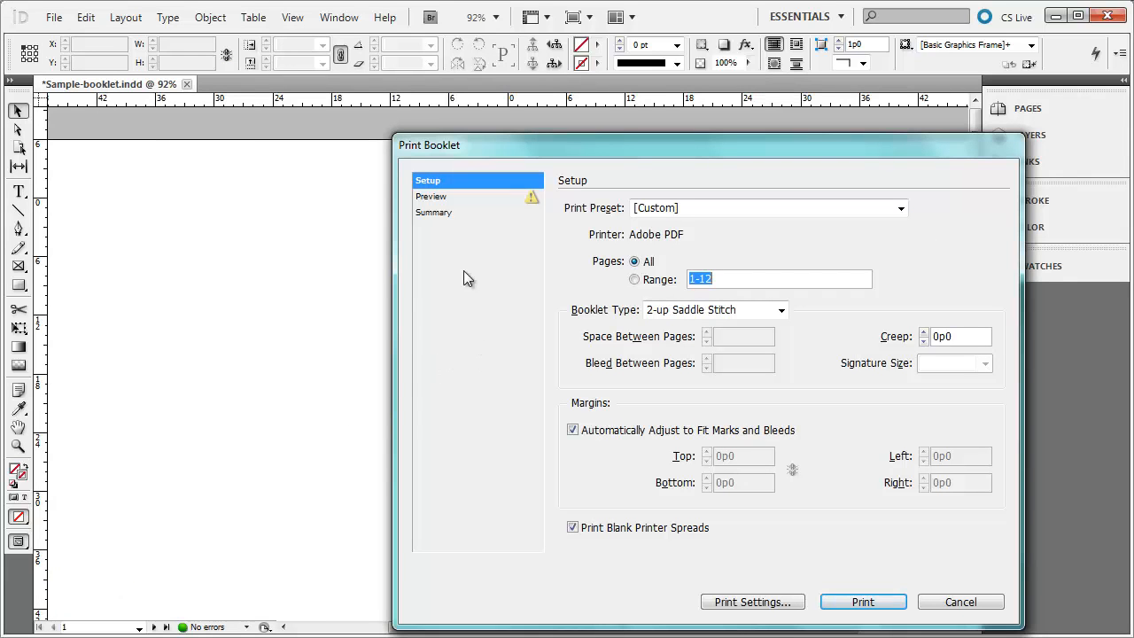
pyautogui.moveTo(620, 199)
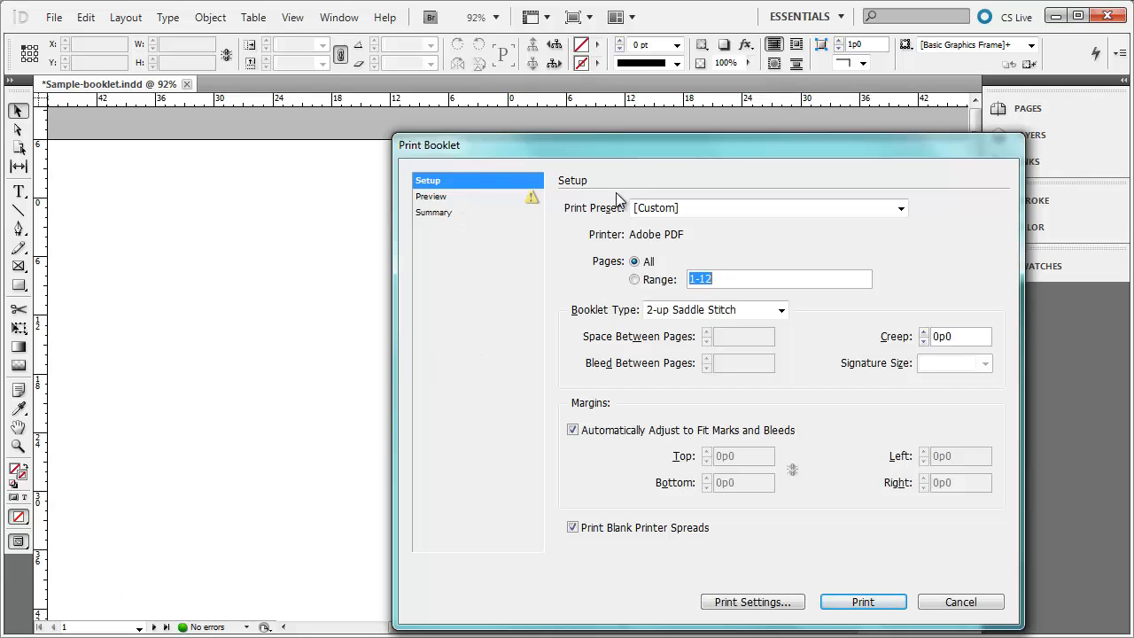
pyautogui.moveTo(664, 300)
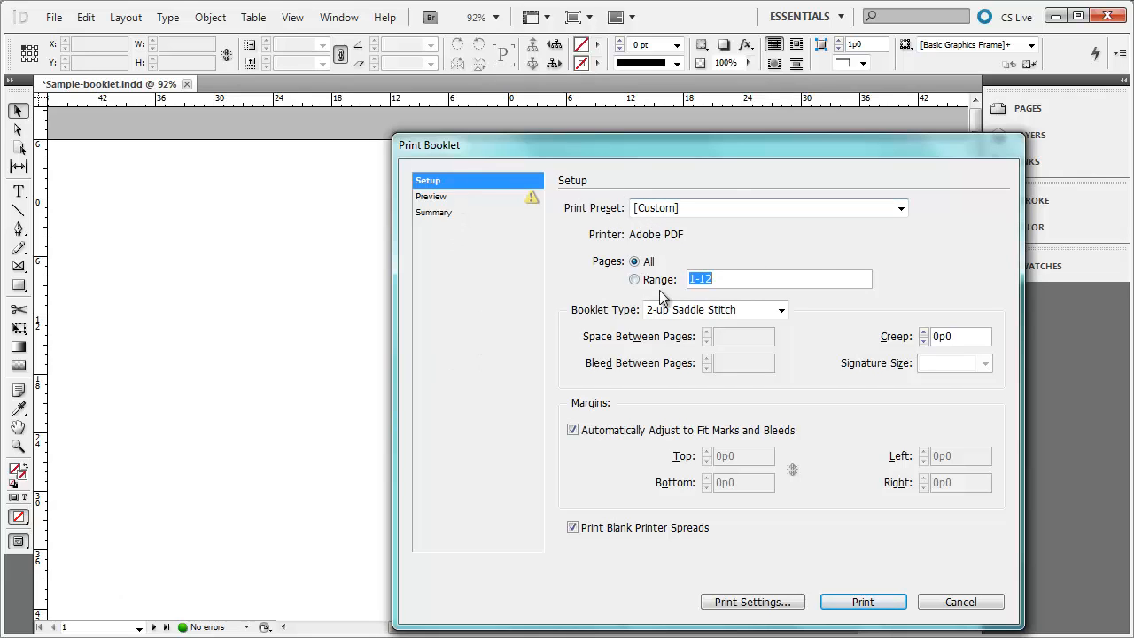
pyautogui.moveTo(731, 221)
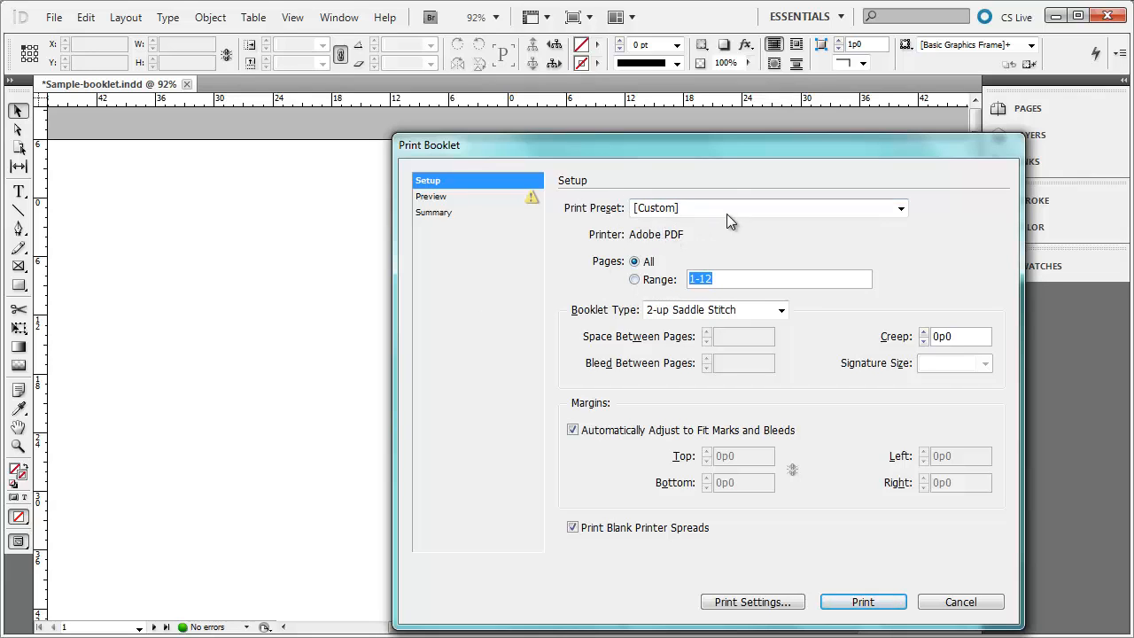
pyautogui.moveTo(662, 251)
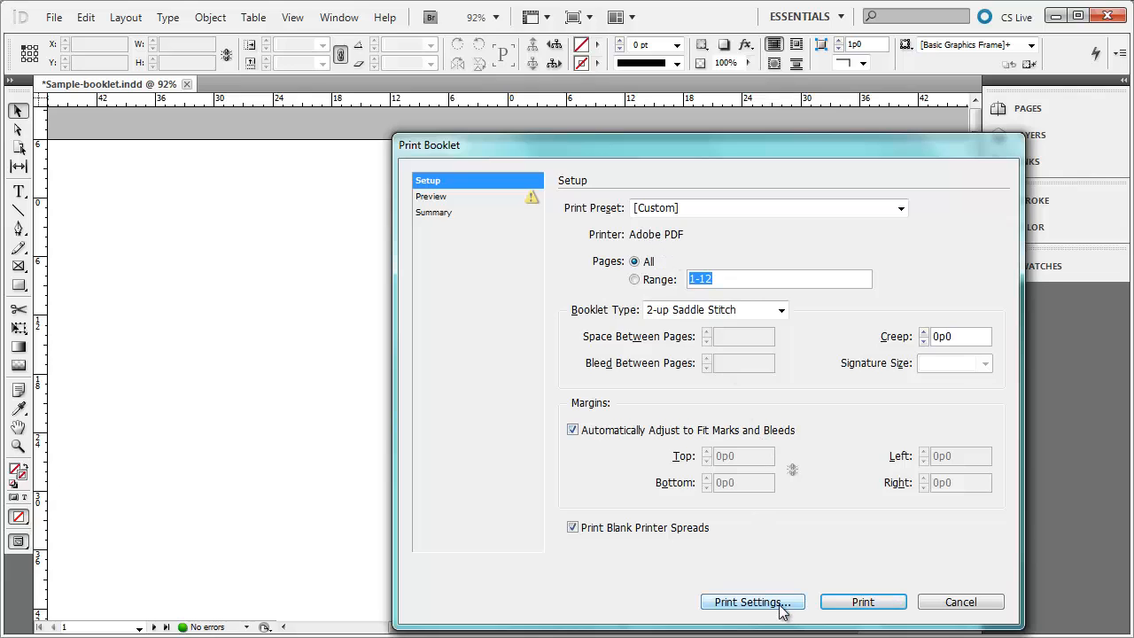
pyautogui.moveTo(598, 319)
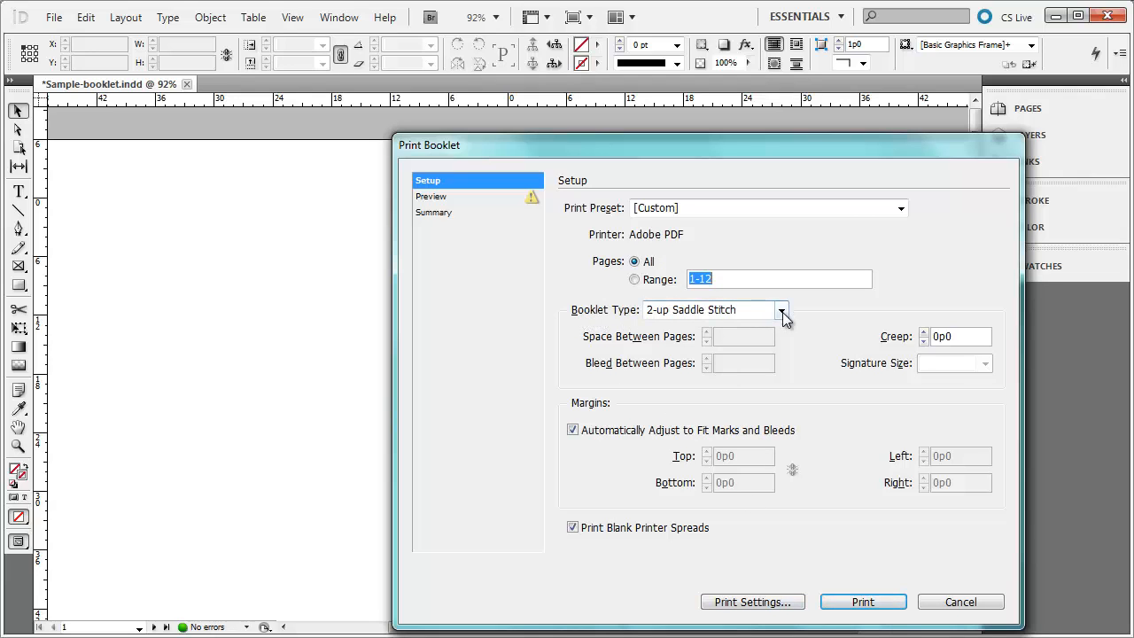
pyautogui.click(780, 309)
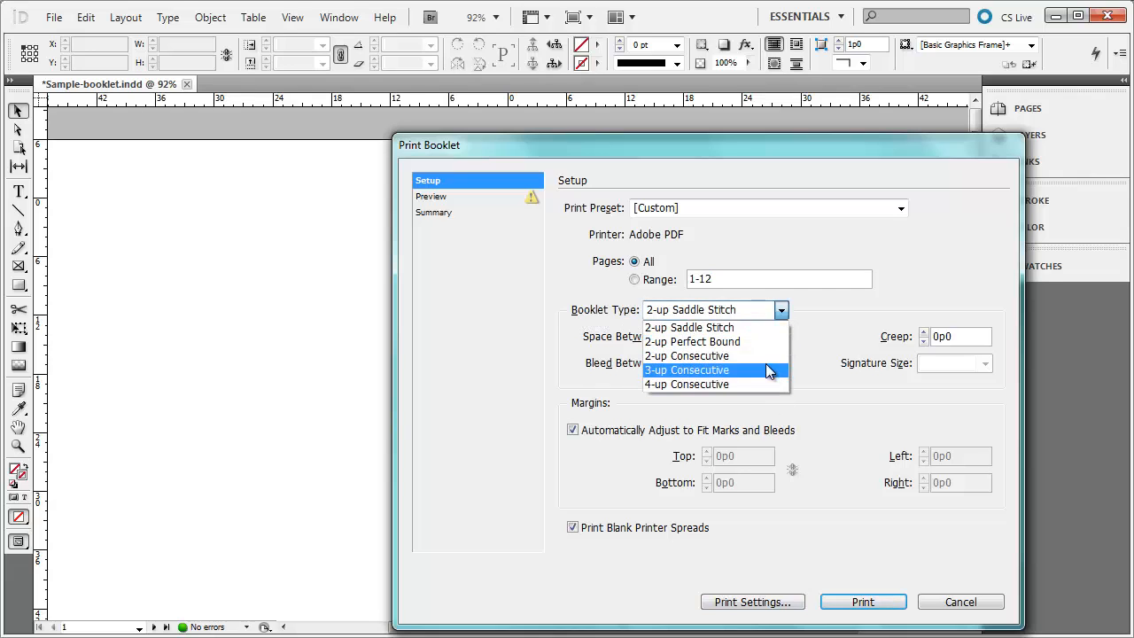
pyautogui.click(690, 326)
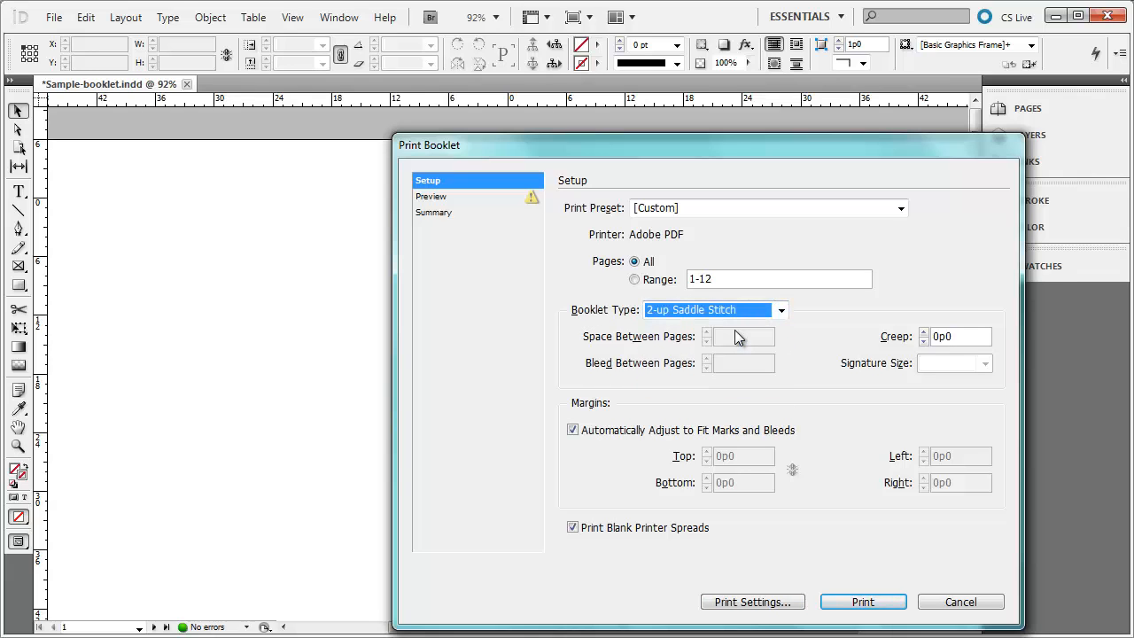
pyautogui.moveTo(733, 310)
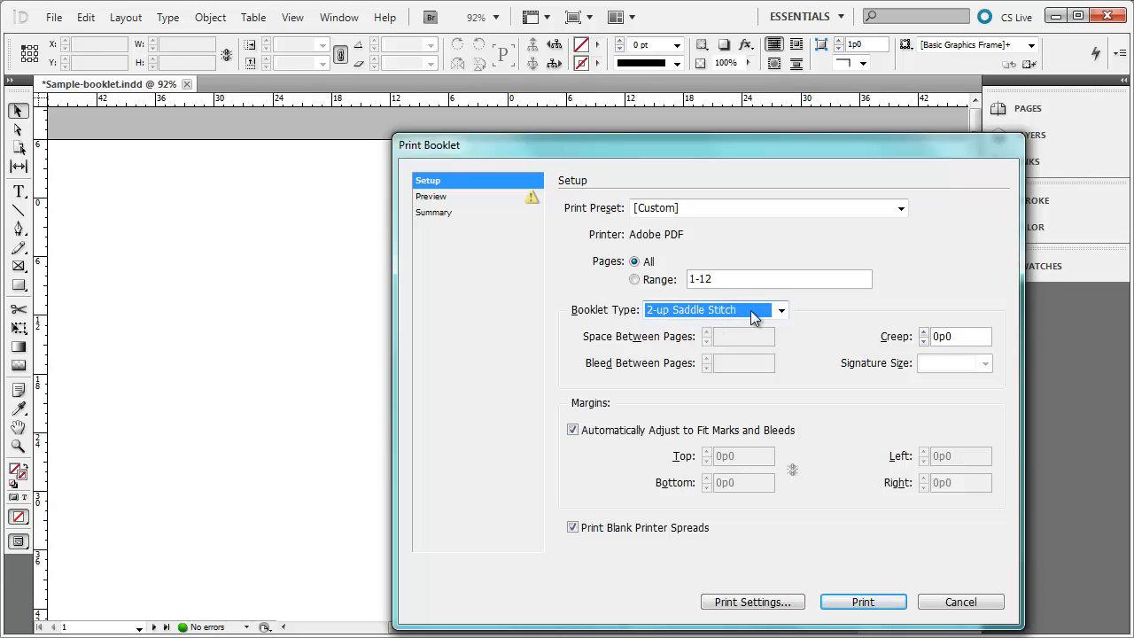
pyautogui.moveTo(452, 207)
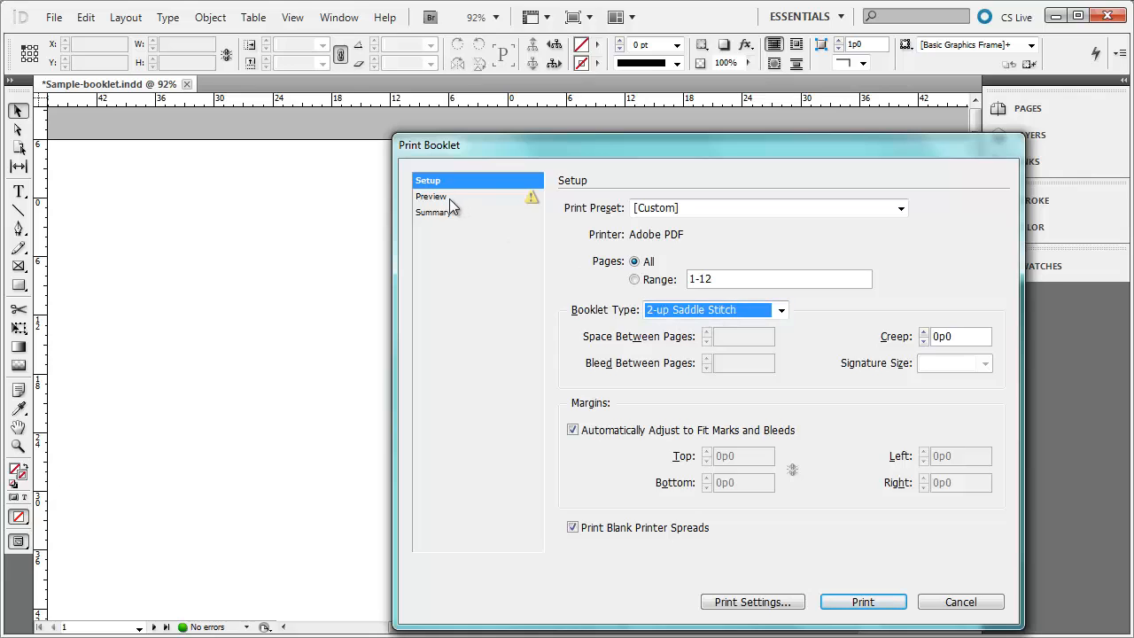
# Review the booklet Summary, then preview spread 1 (pages 12 and 1) and its paper warning.
pyautogui.click(431, 195)
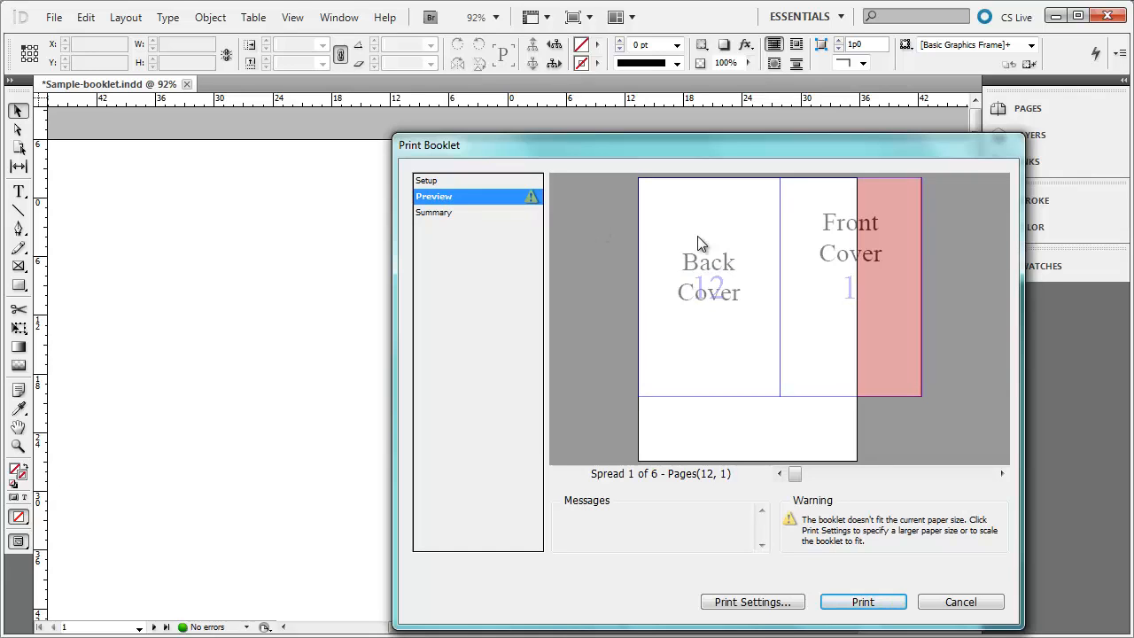
pyautogui.moveTo(833, 224)
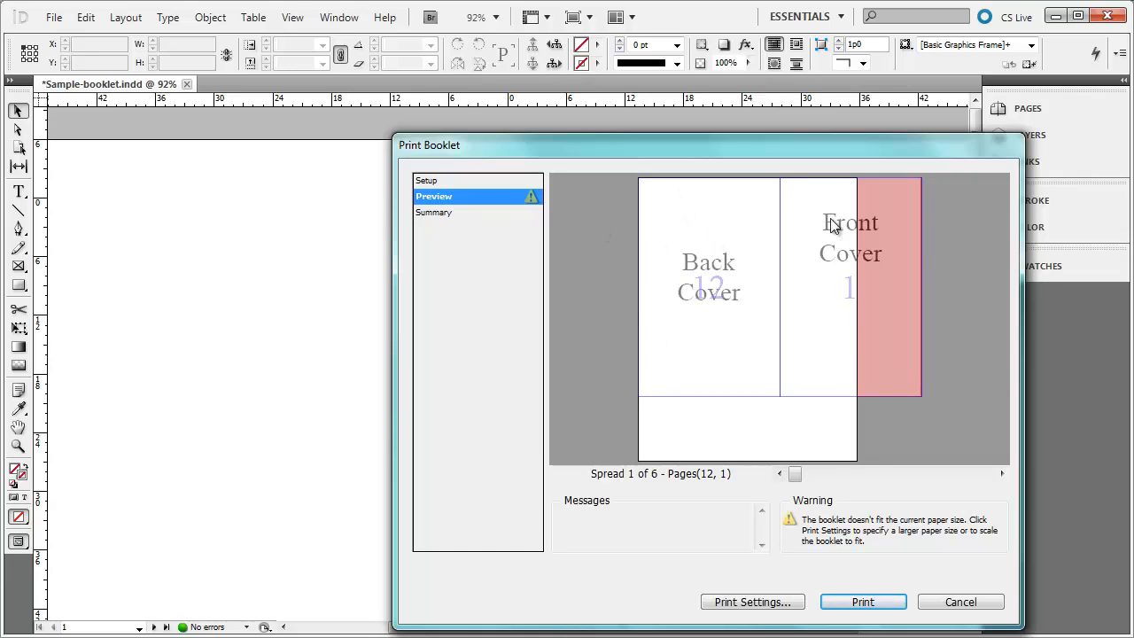
pyautogui.moveTo(825, 362)
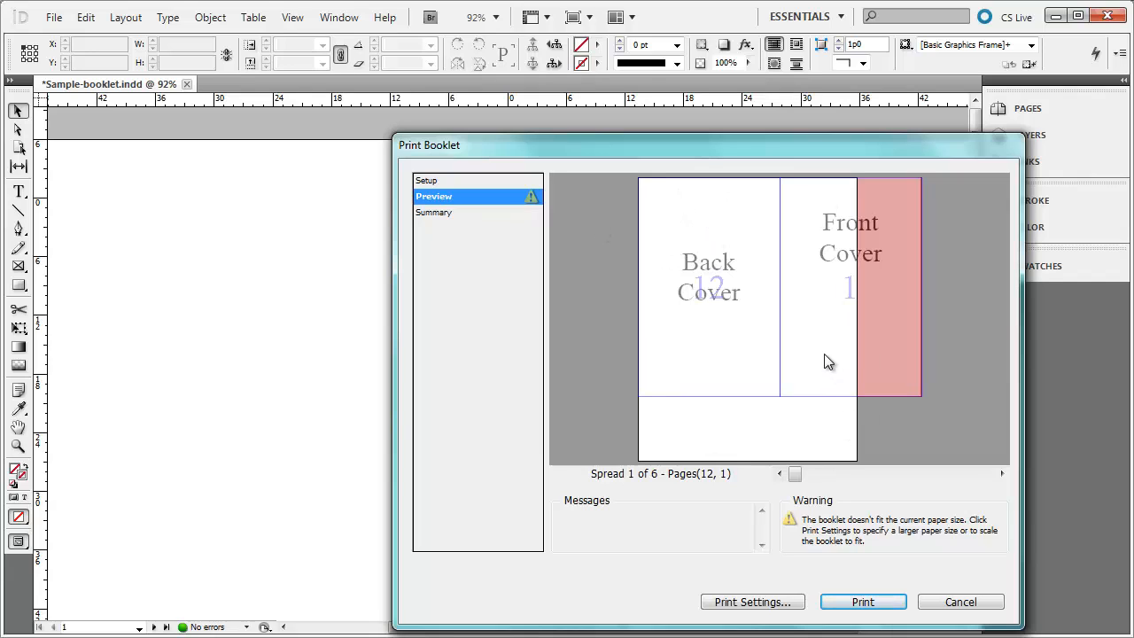
pyautogui.moveTo(708, 291)
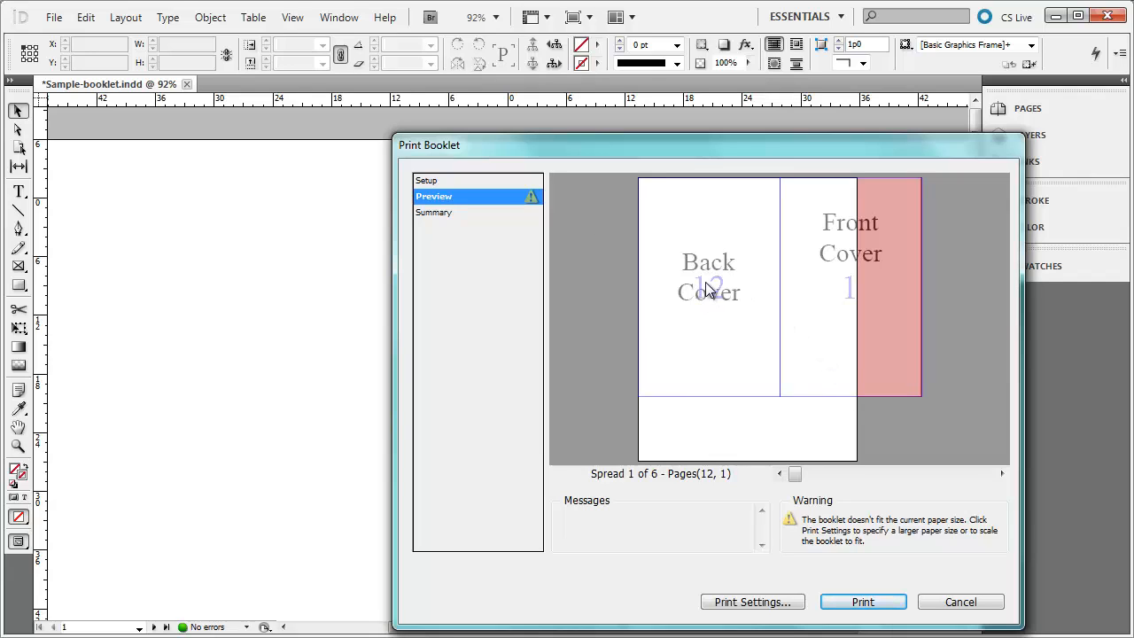
pyautogui.moveTo(828, 233)
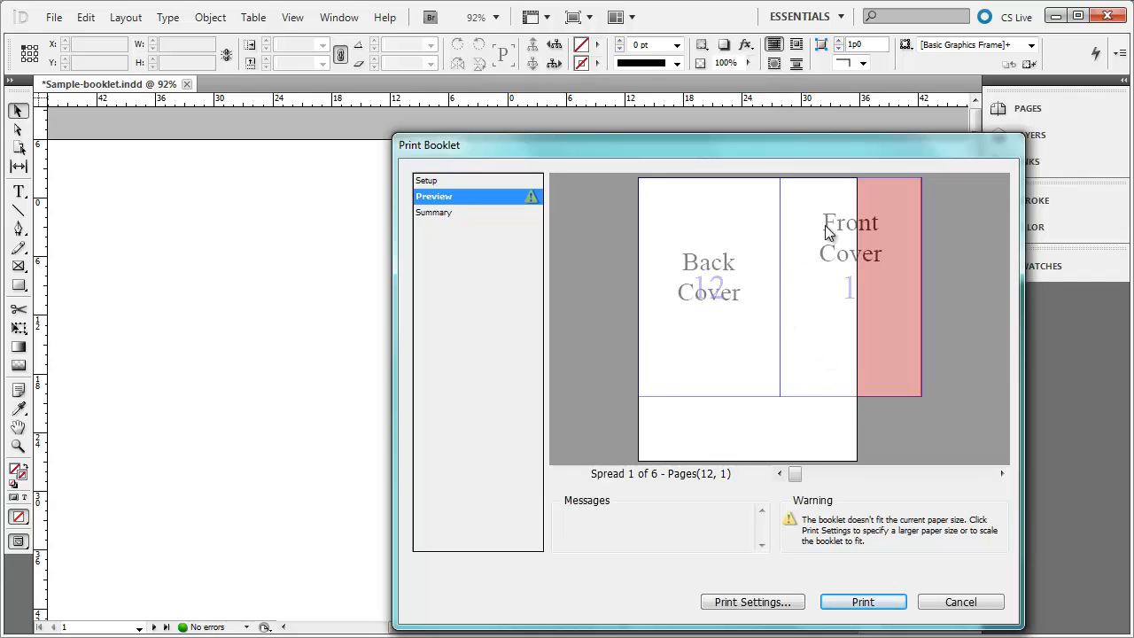
pyautogui.moveTo(870, 273)
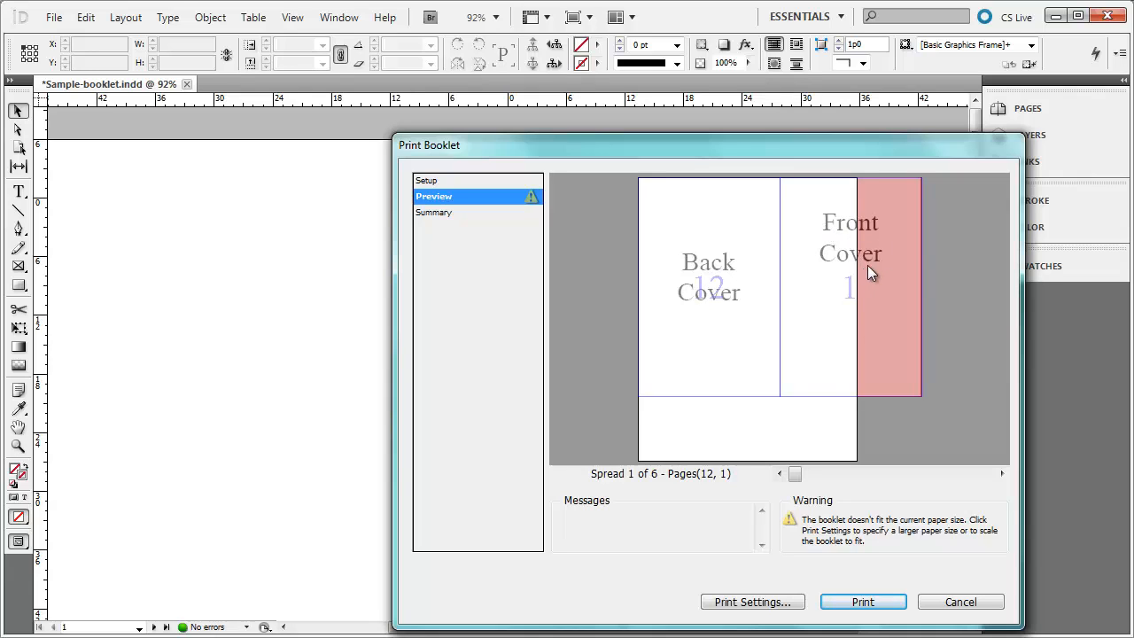
pyautogui.moveTo(927, 216)
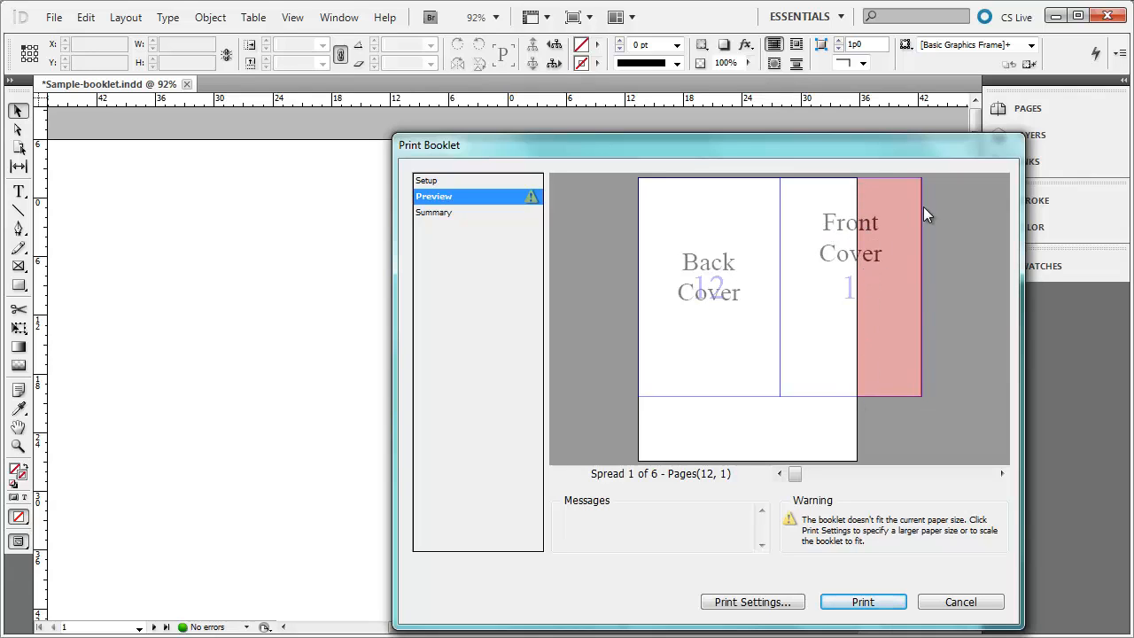
pyautogui.moveTo(862, 187)
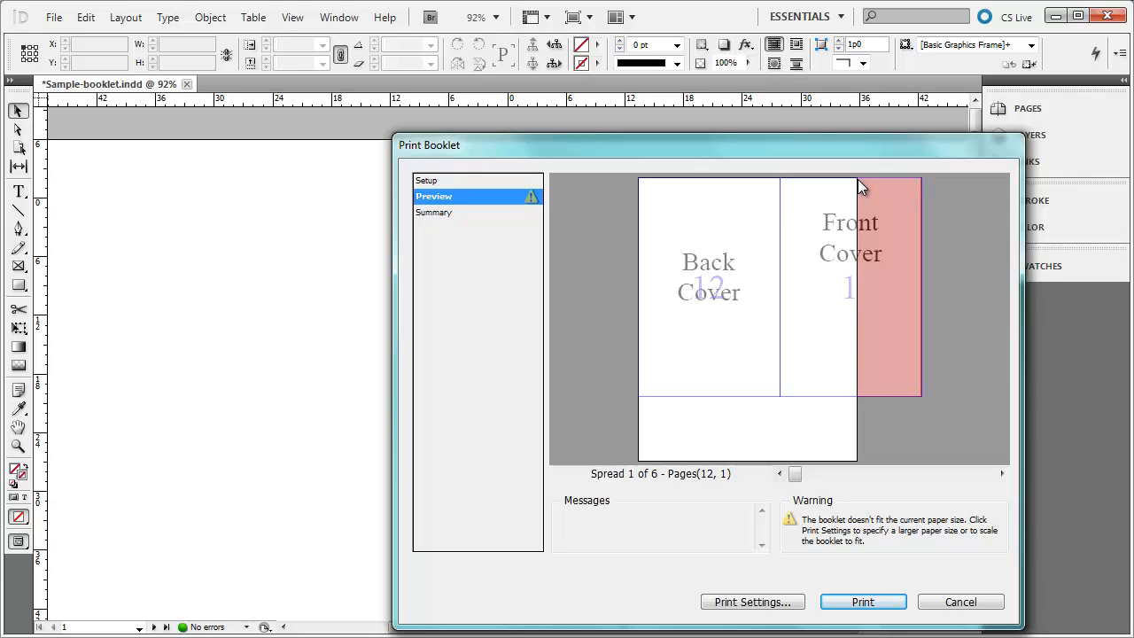
pyautogui.click(436, 211)
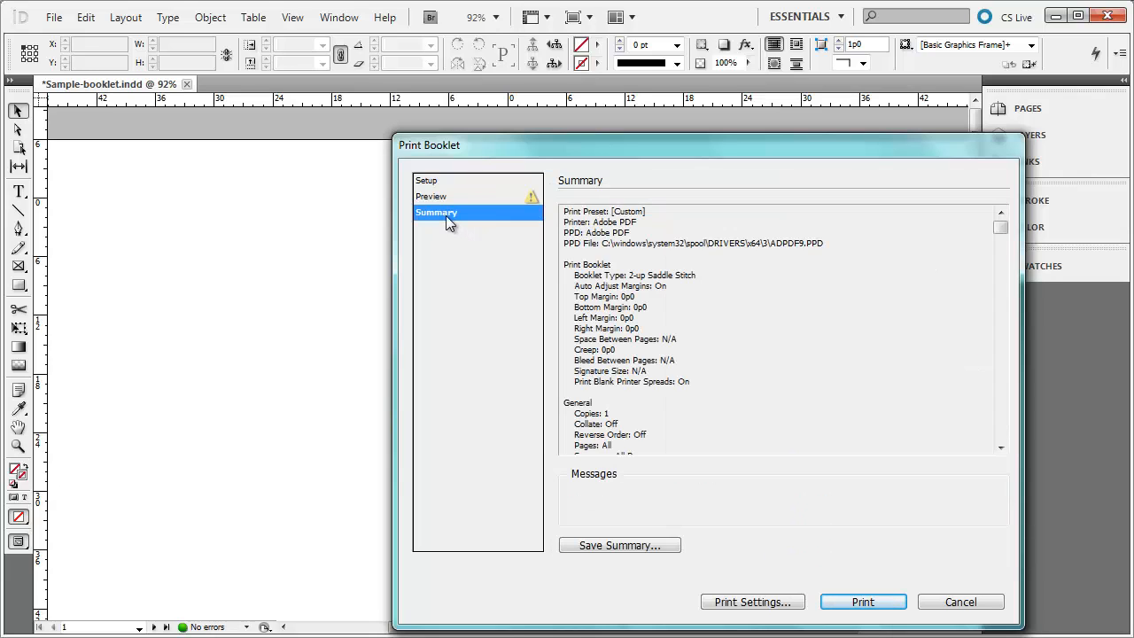
pyautogui.moveTo(753, 454)
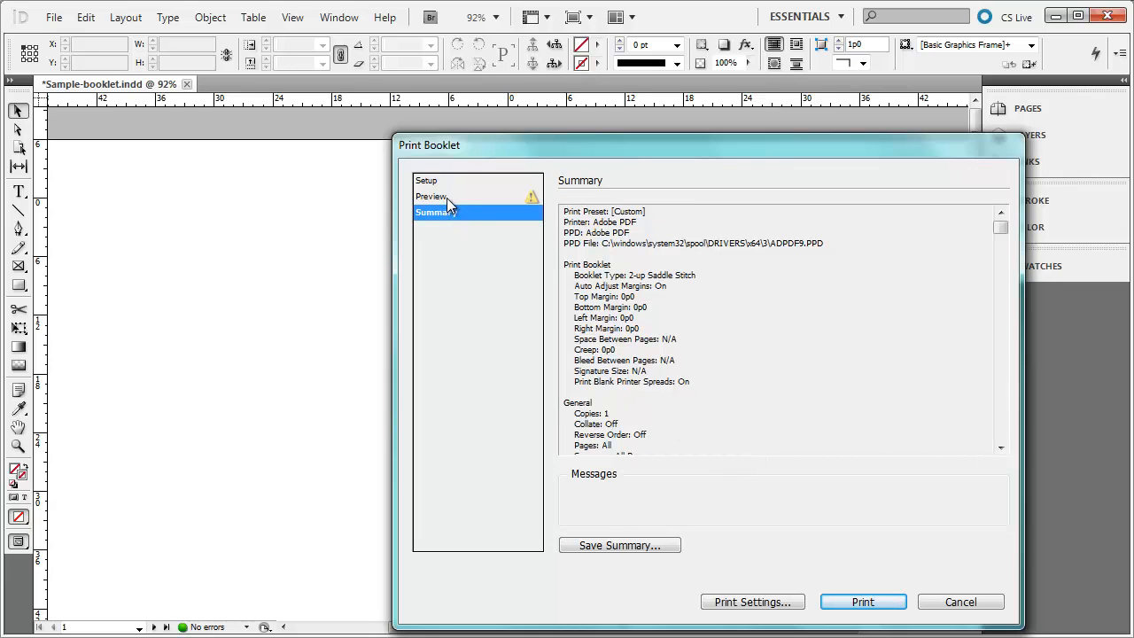
pyautogui.click(433, 196)
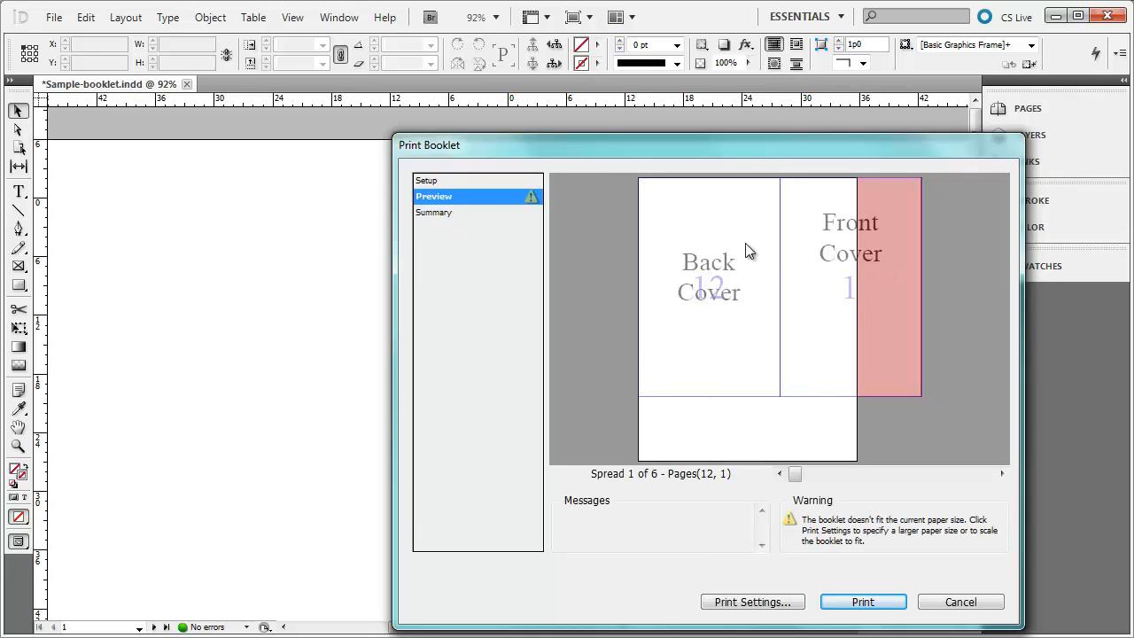
pyautogui.moveTo(804, 361)
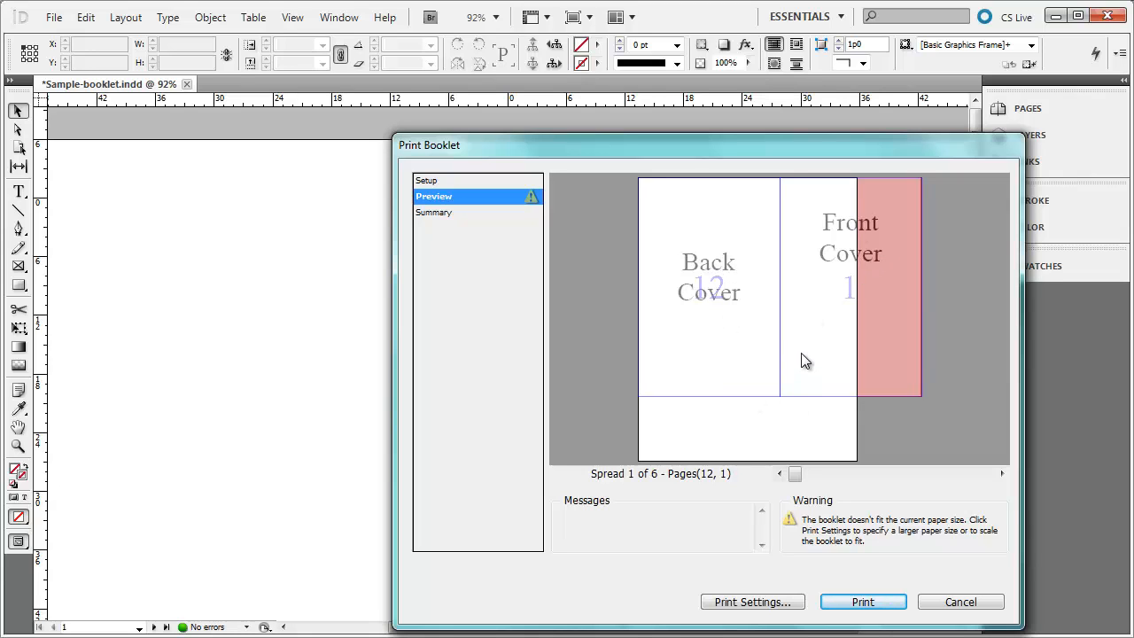
pyautogui.moveTo(815, 354)
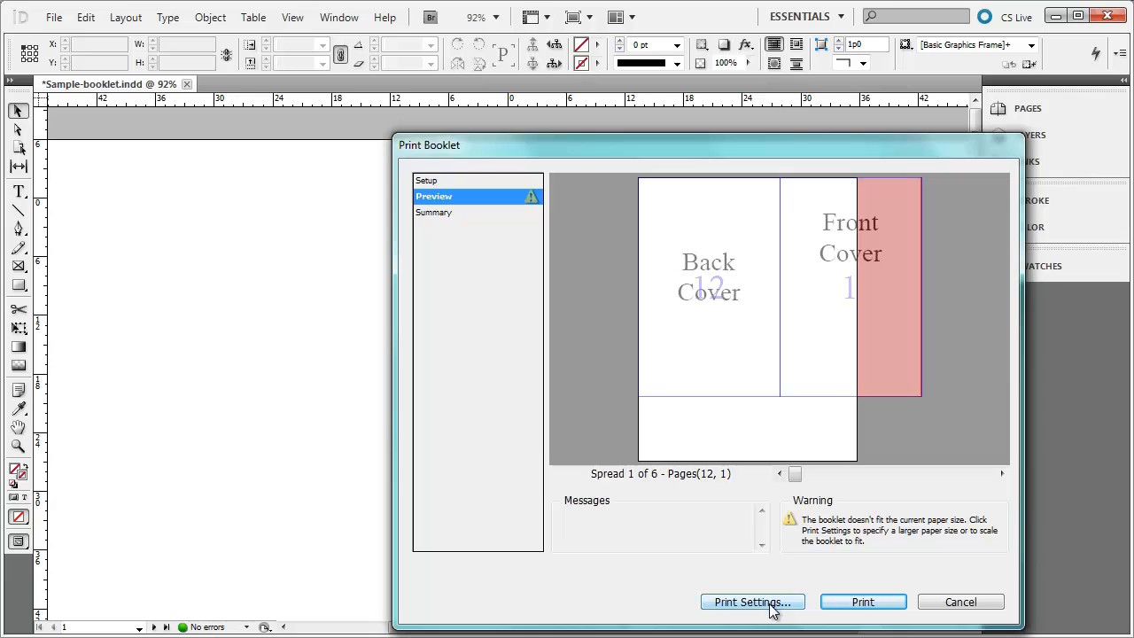
# Check the General print settings, then preview spreads 1 and 2 (pages 2 and 11).
pyautogui.click(752, 602)
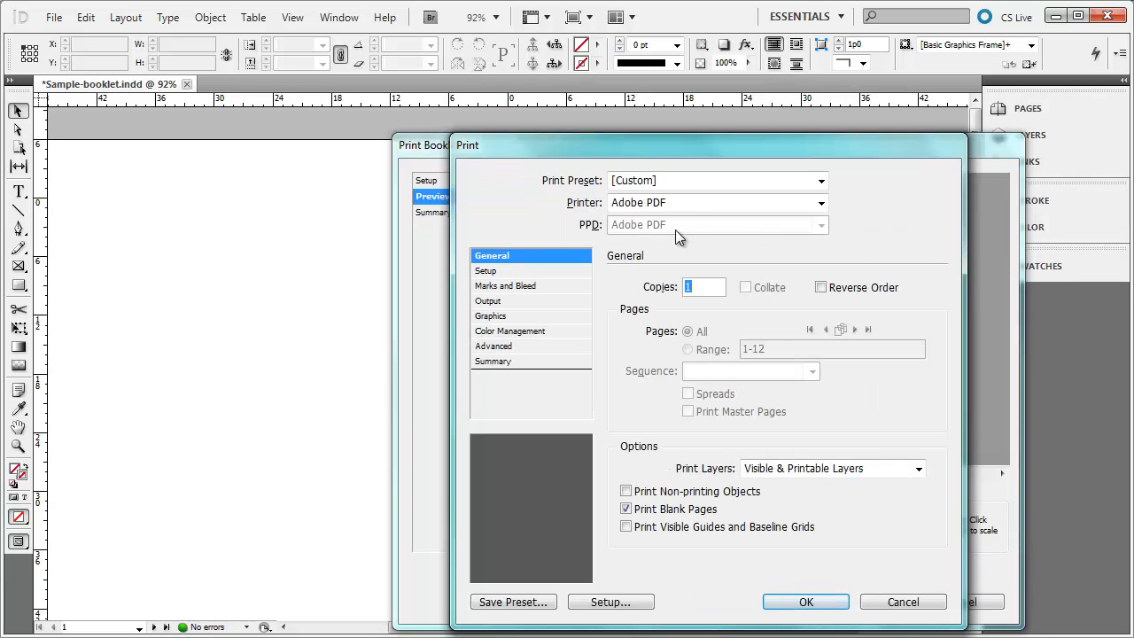
pyautogui.moveTo(594, 217)
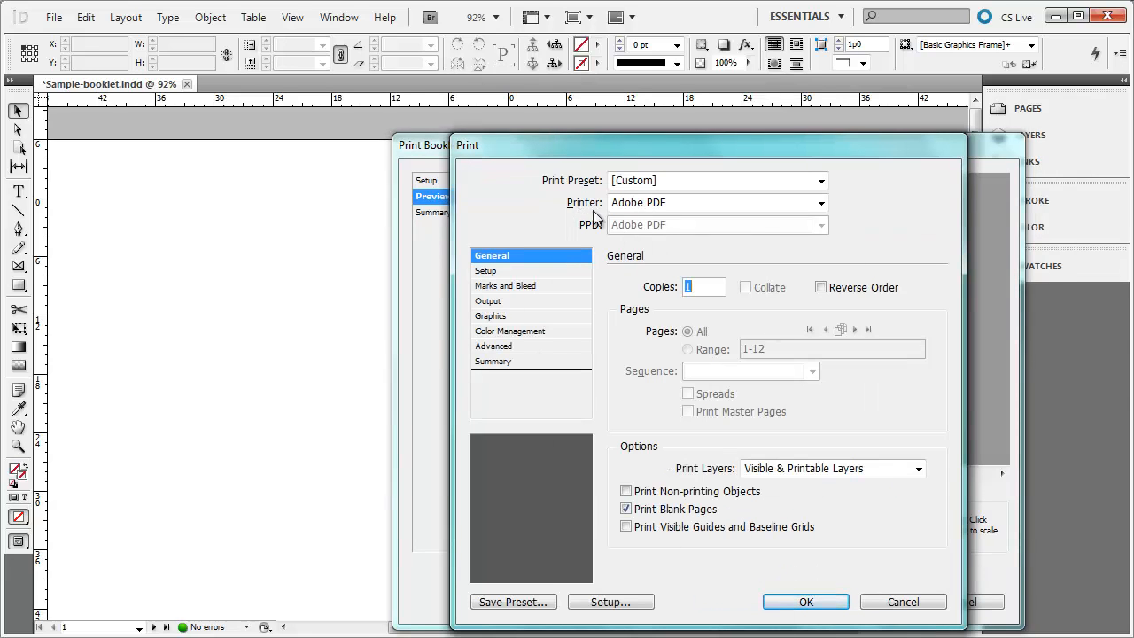
pyautogui.moveTo(677, 208)
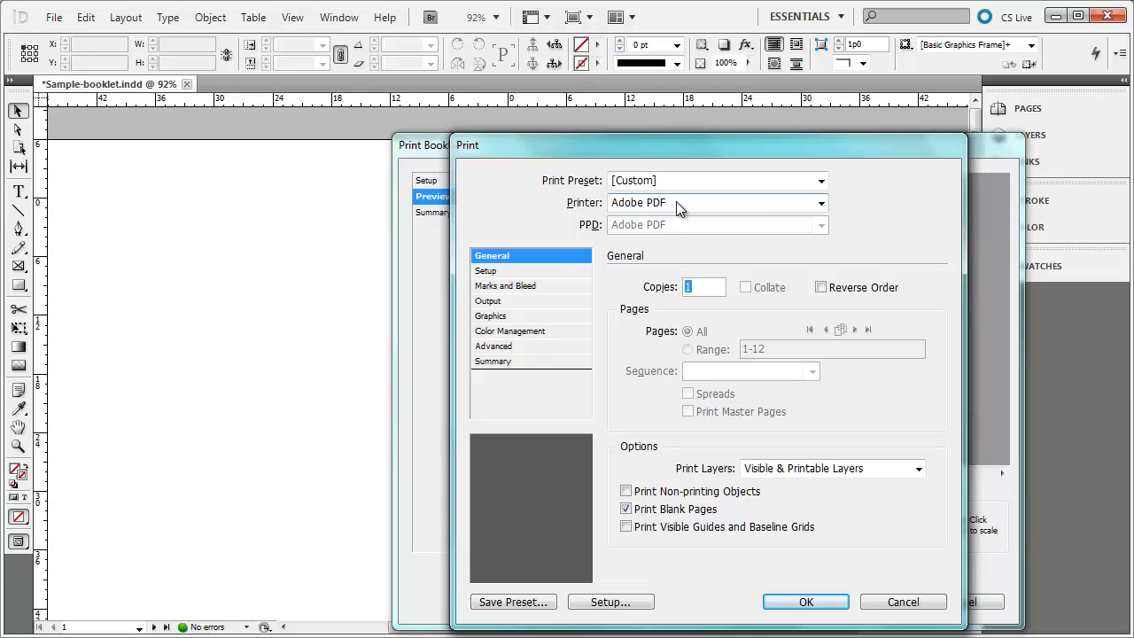
pyautogui.moveTo(682, 472)
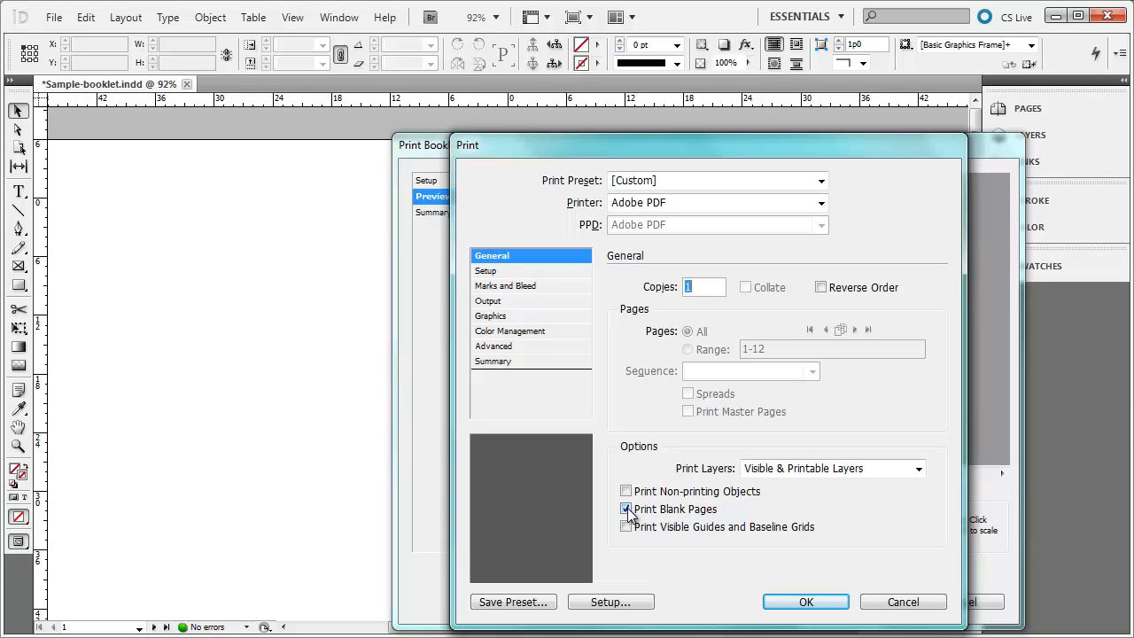
pyautogui.click(805, 601)
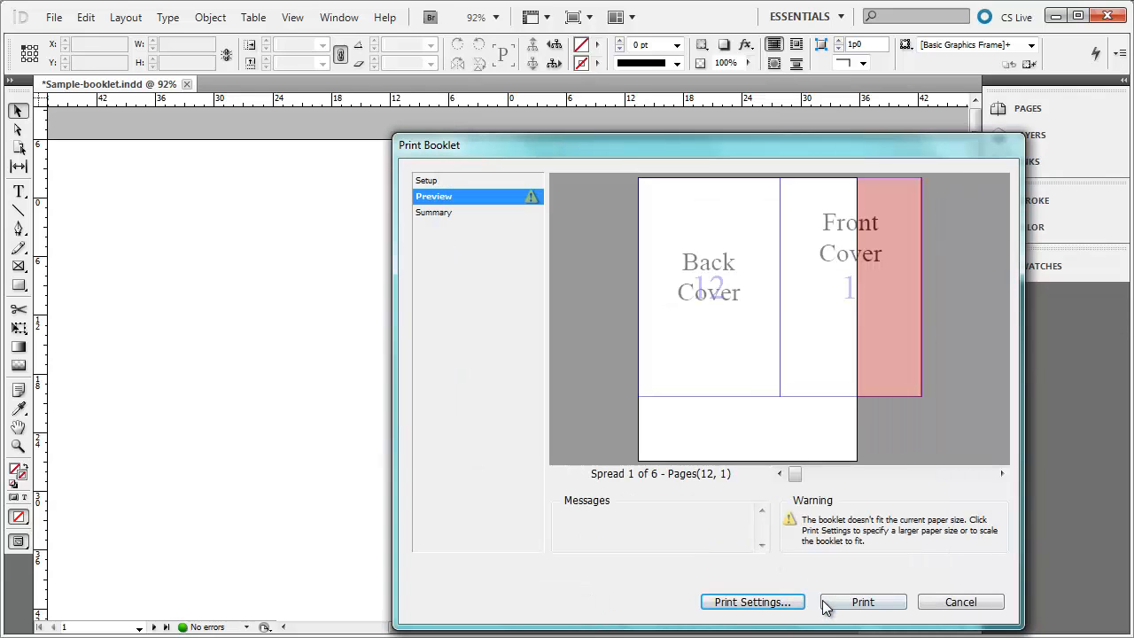
pyautogui.click(1002, 474)
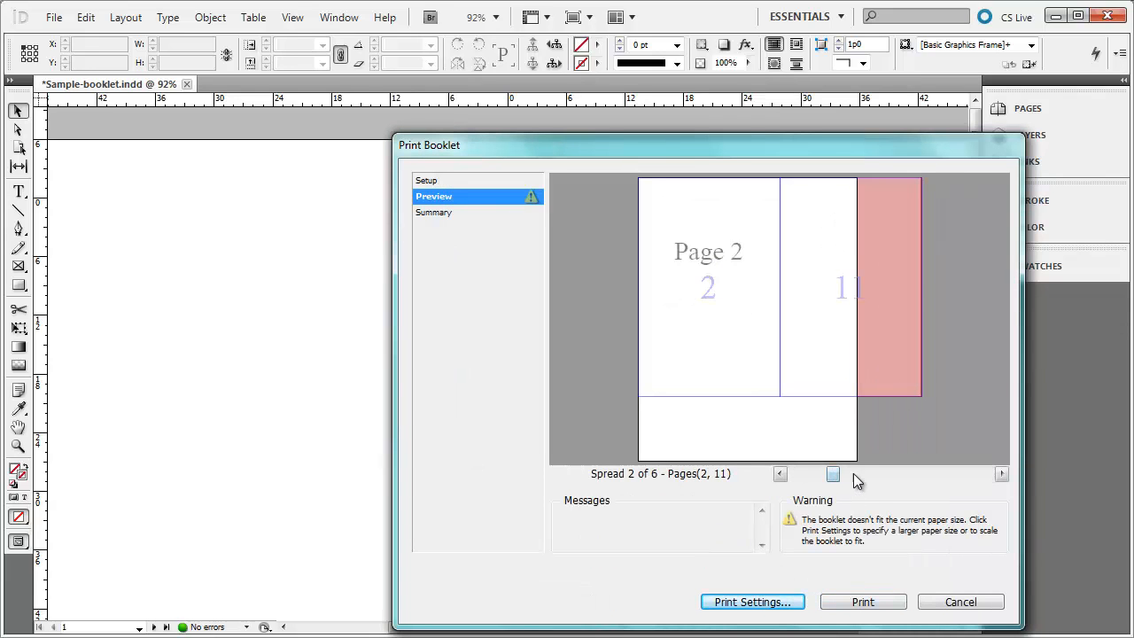
pyautogui.click(1001, 473)
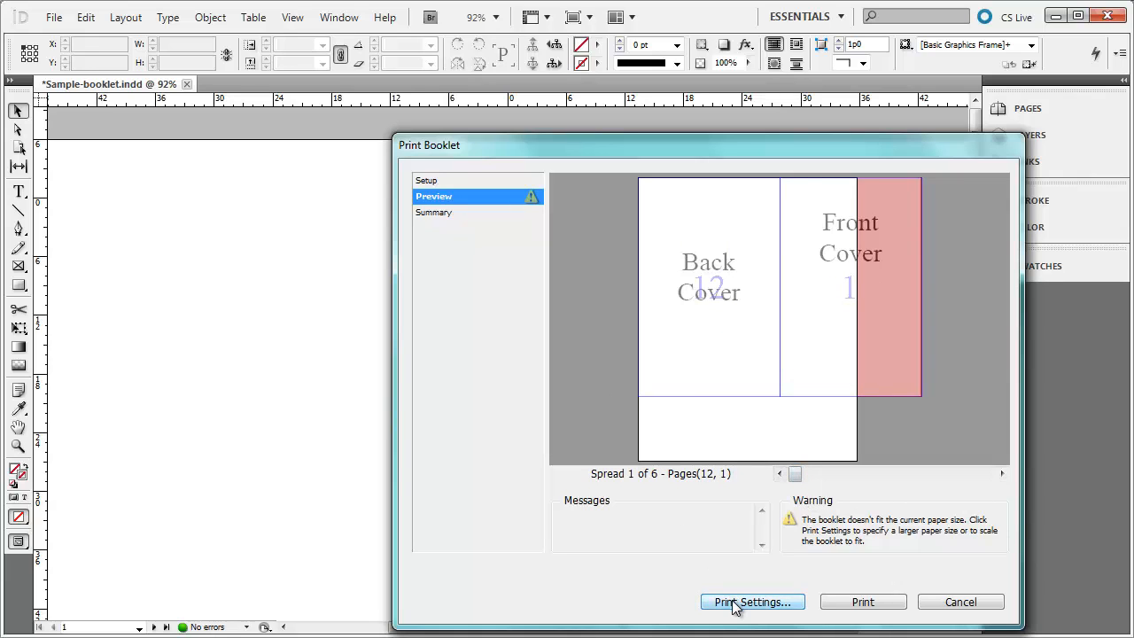
# Confirm Letter paper size in the Setup print settings and reposition the window.
pyautogui.click(752, 601)
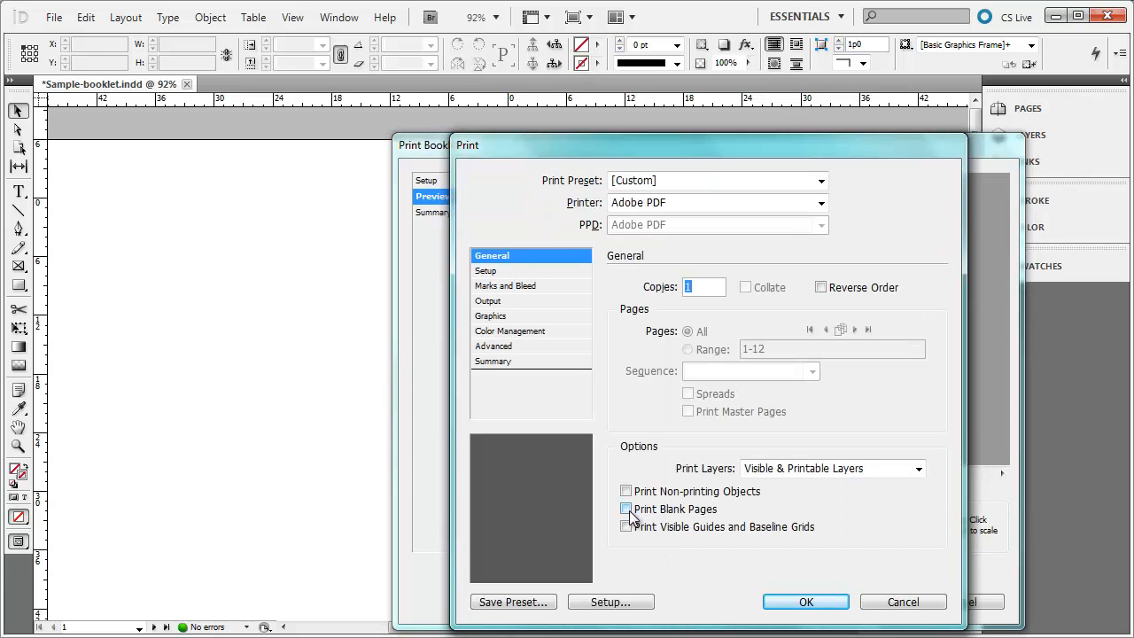
pyautogui.click(625, 508)
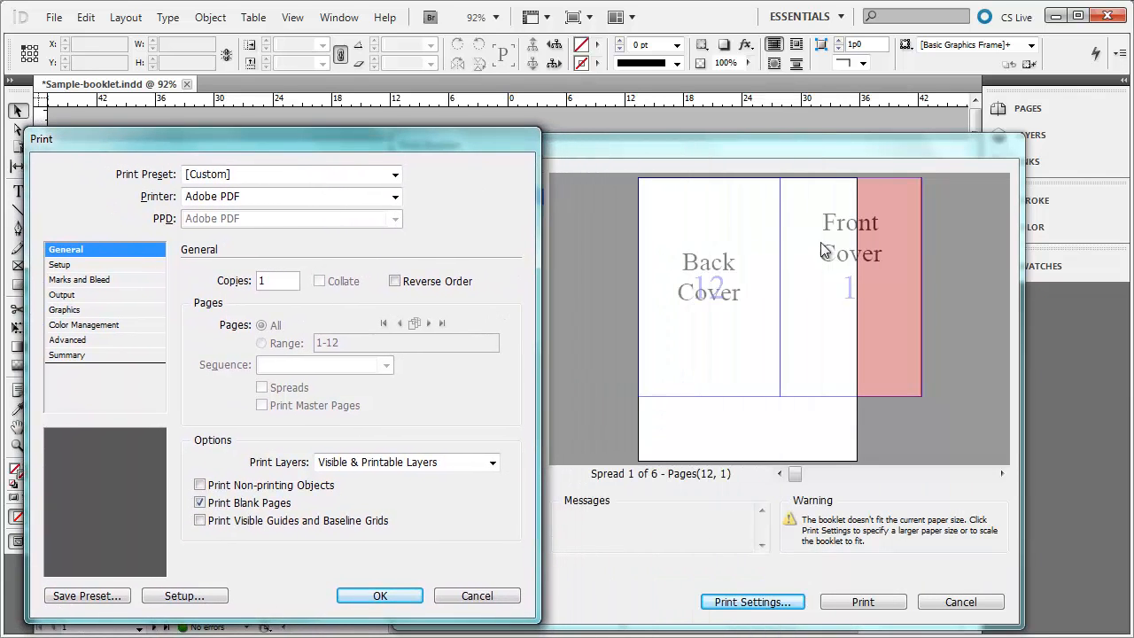
pyautogui.moveTo(699, 345)
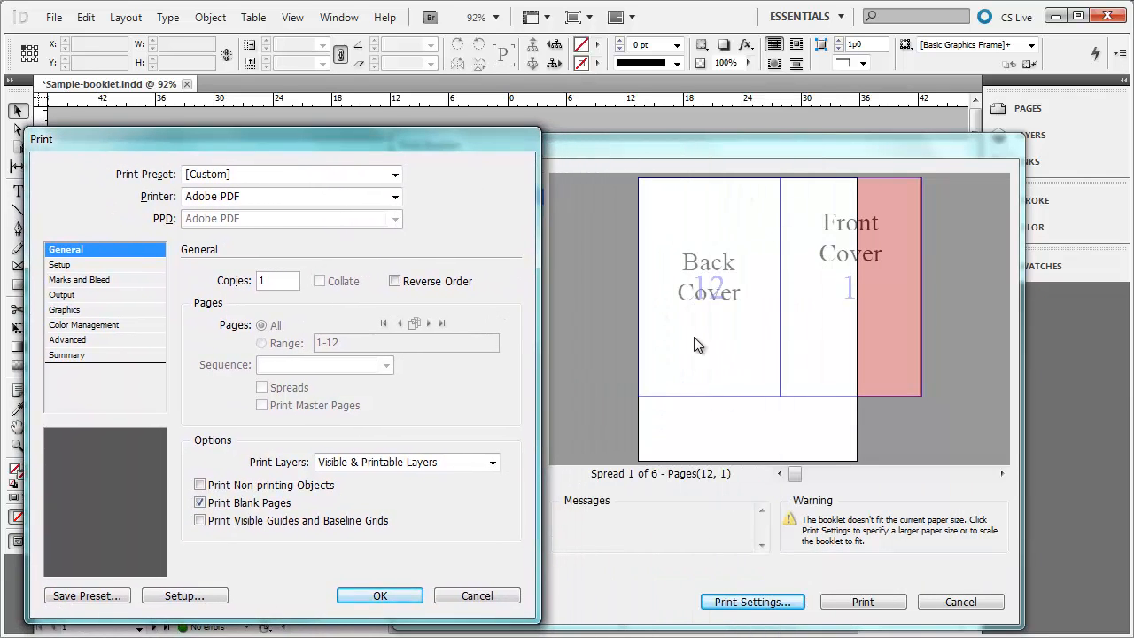
pyautogui.moveTo(62, 272)
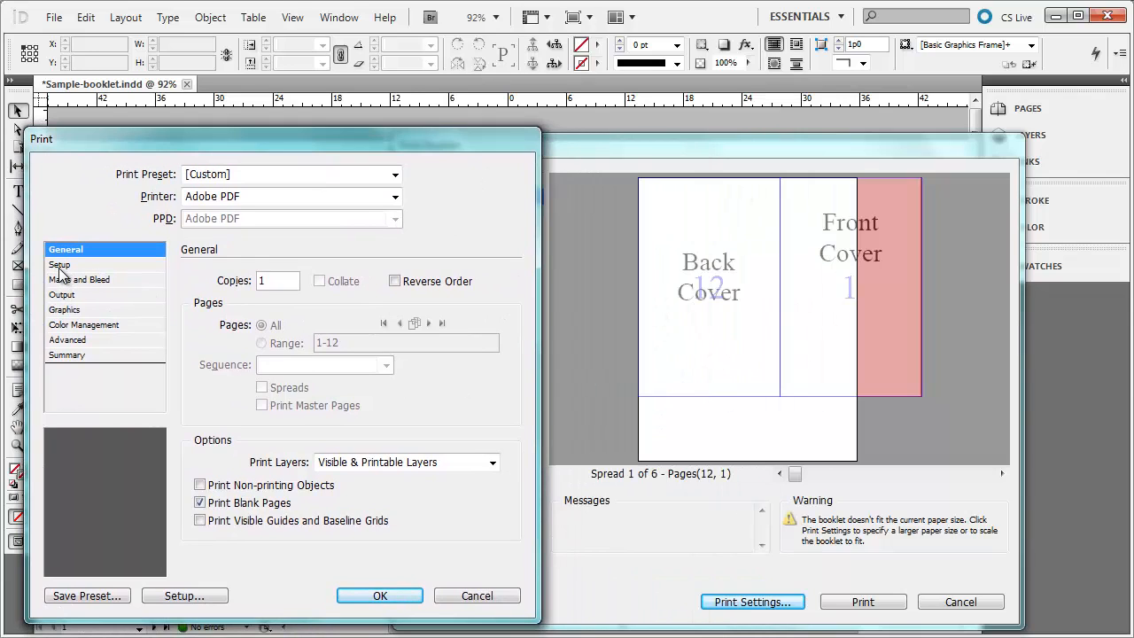
pyautogui.click(59, 265)
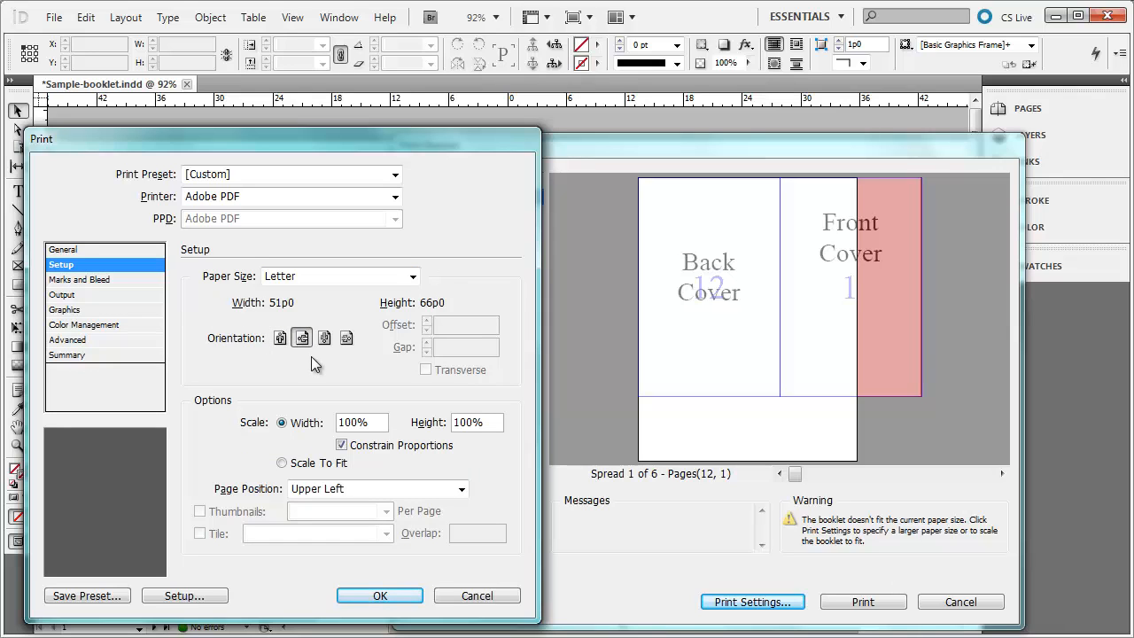
pyautogui.moveTo(404, 588)
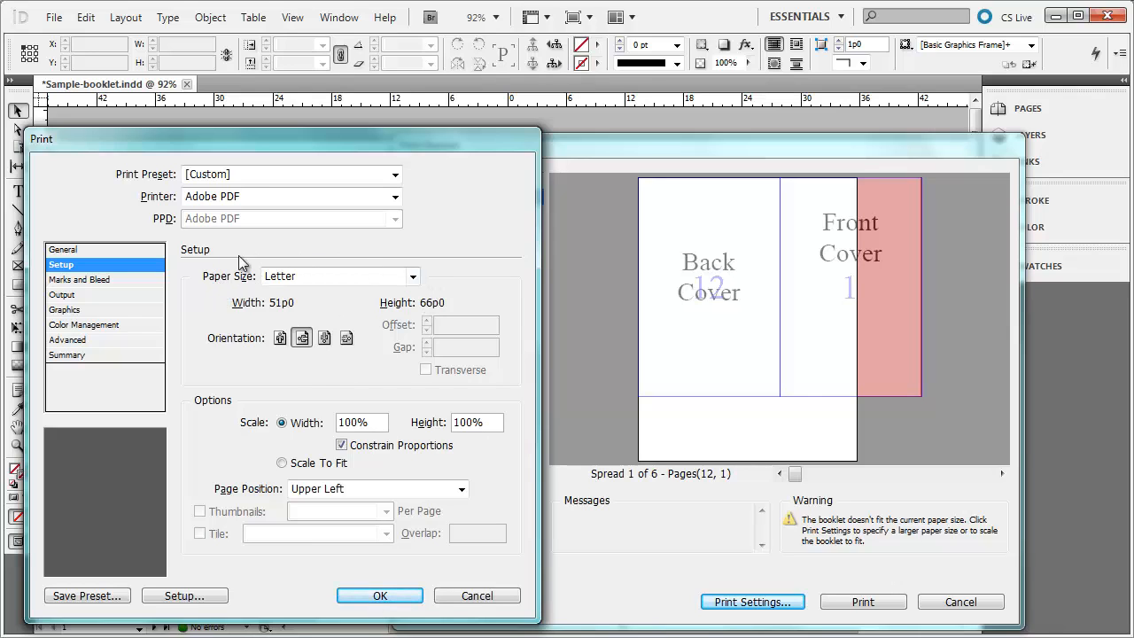
pyautogui.moveTo(428, 312)
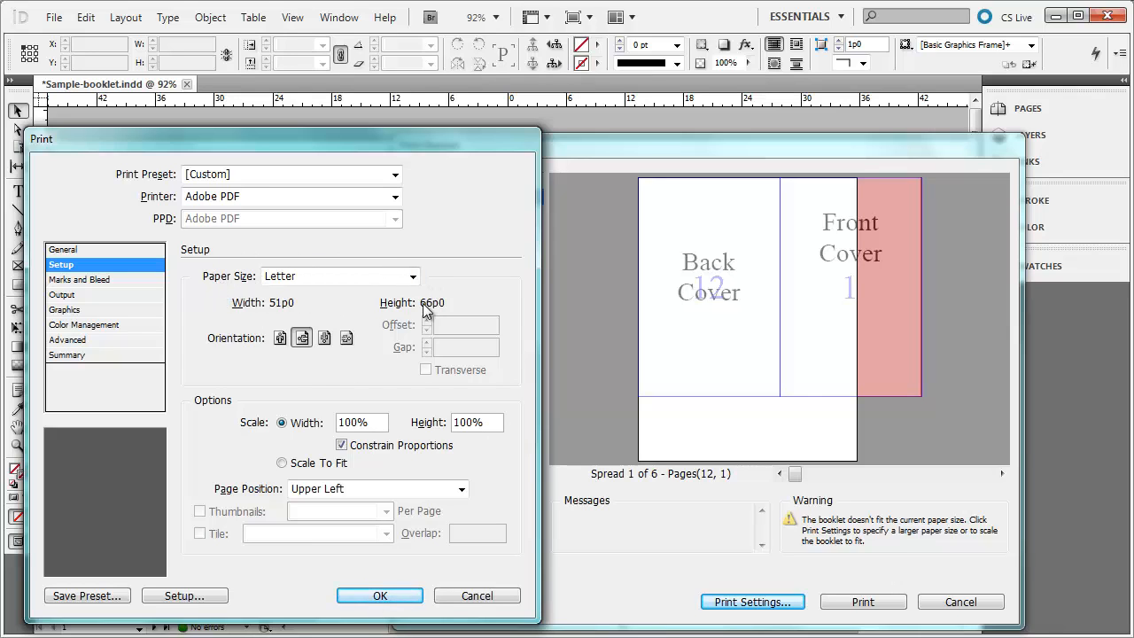
pyautogui.moveTo(381, 306)
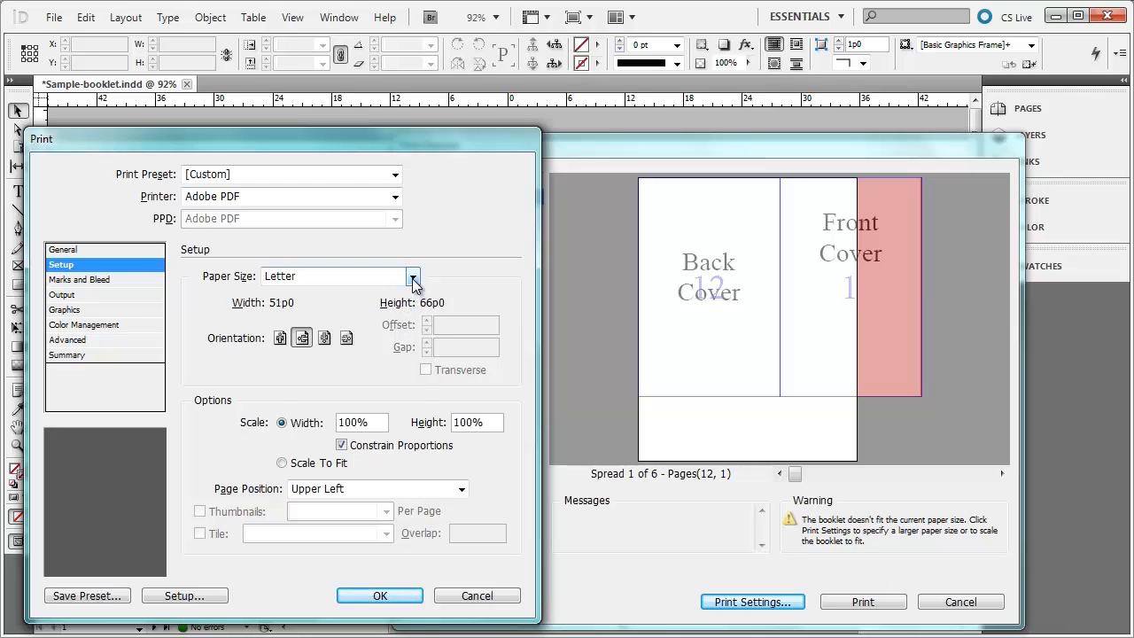
pyautogui.click(412, 275)
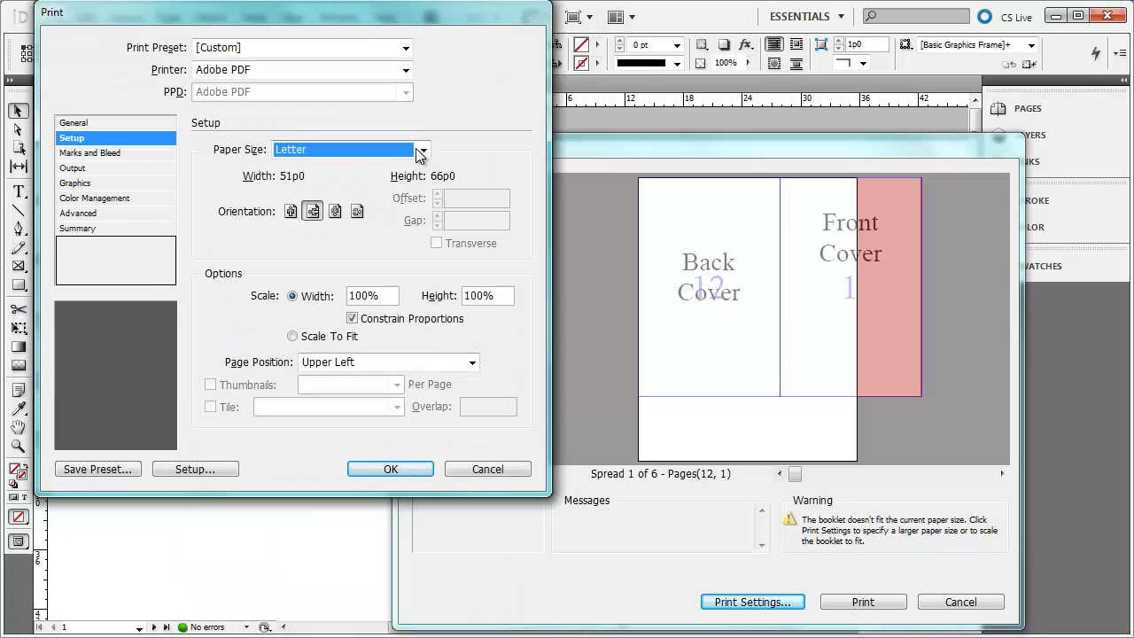
pyautogui.click(423, 149)
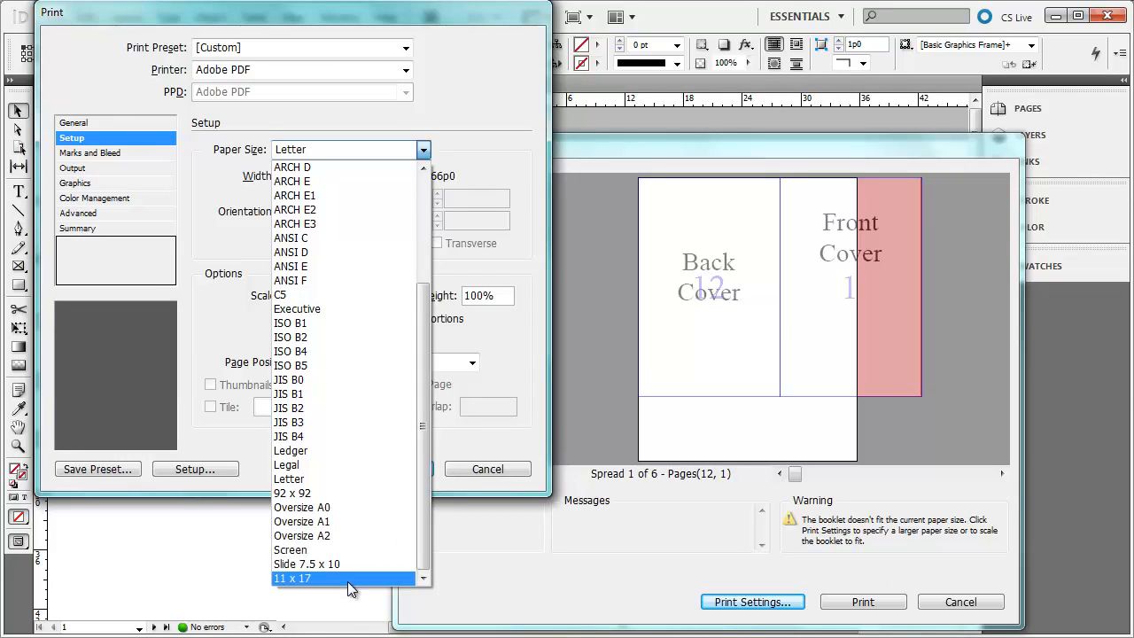
pyautogui.click(288, 479)
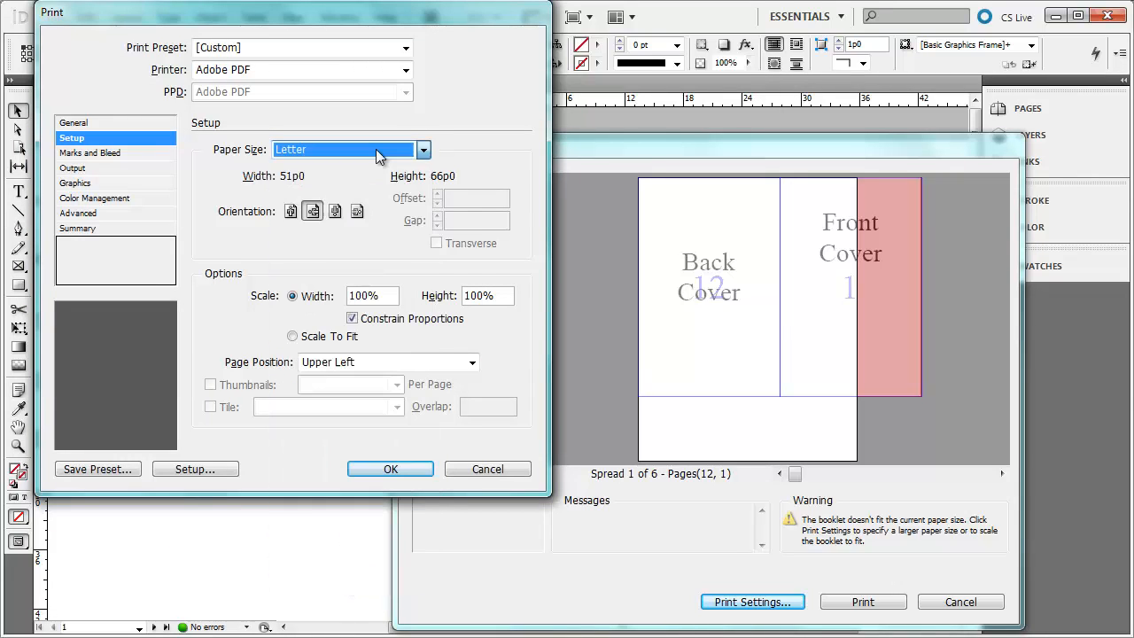
pyautogui.moveTo(292, 13); pyautogui.dragTo(310, 121)
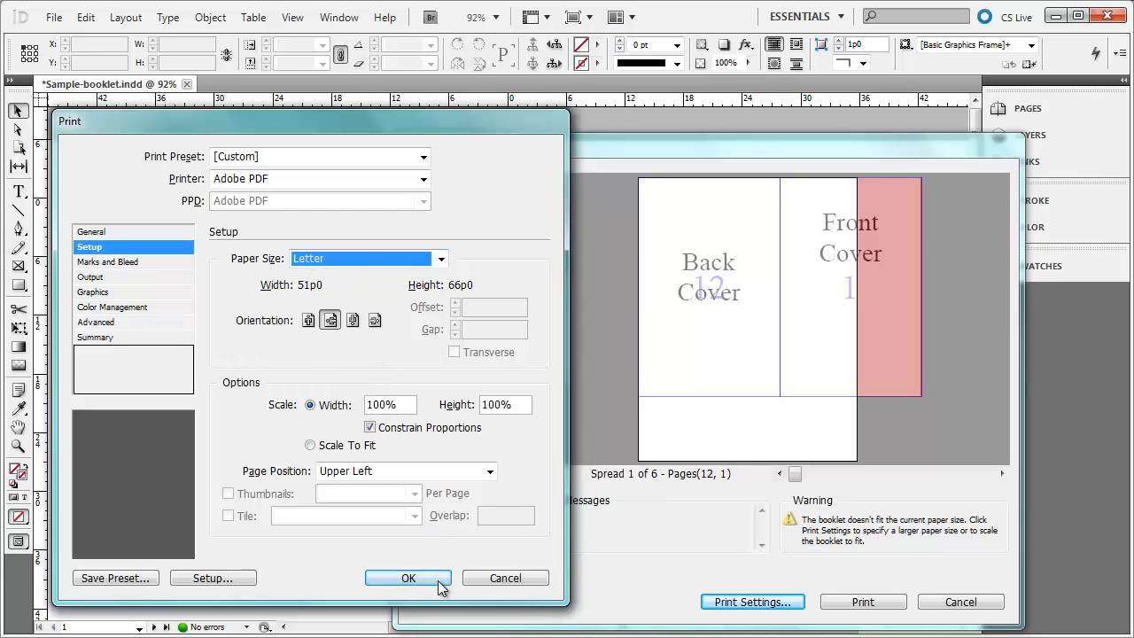
# Apply print settings and step the preview through to spread 6 of 6 (pages 6 and 7).
pyautogui.click(407, 577)
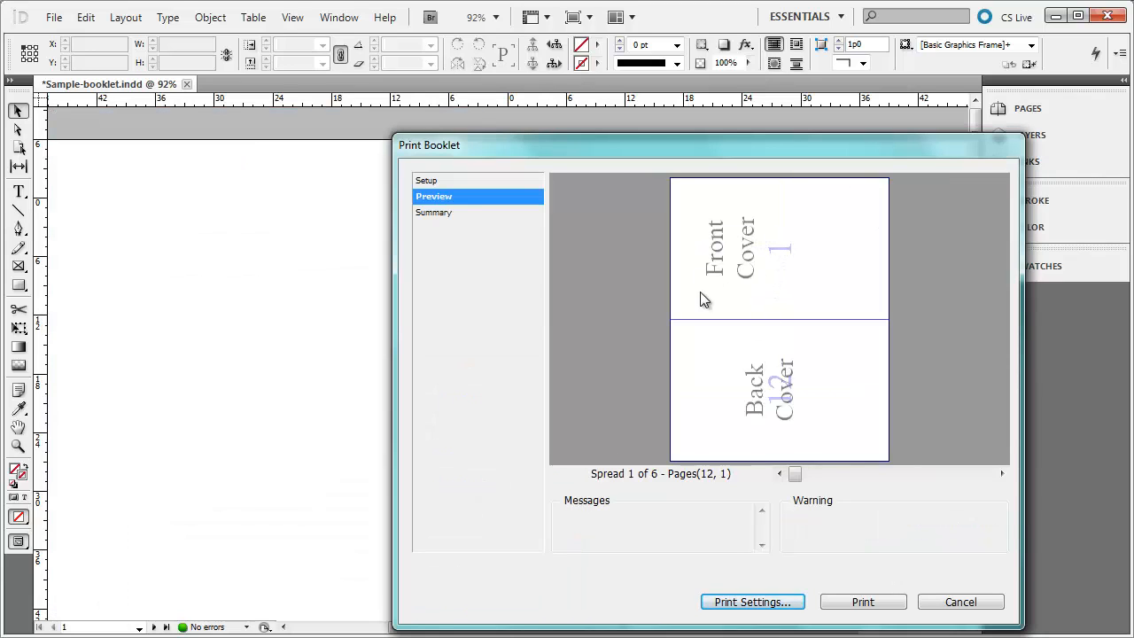
pyautogui.moveTo(767, 268)
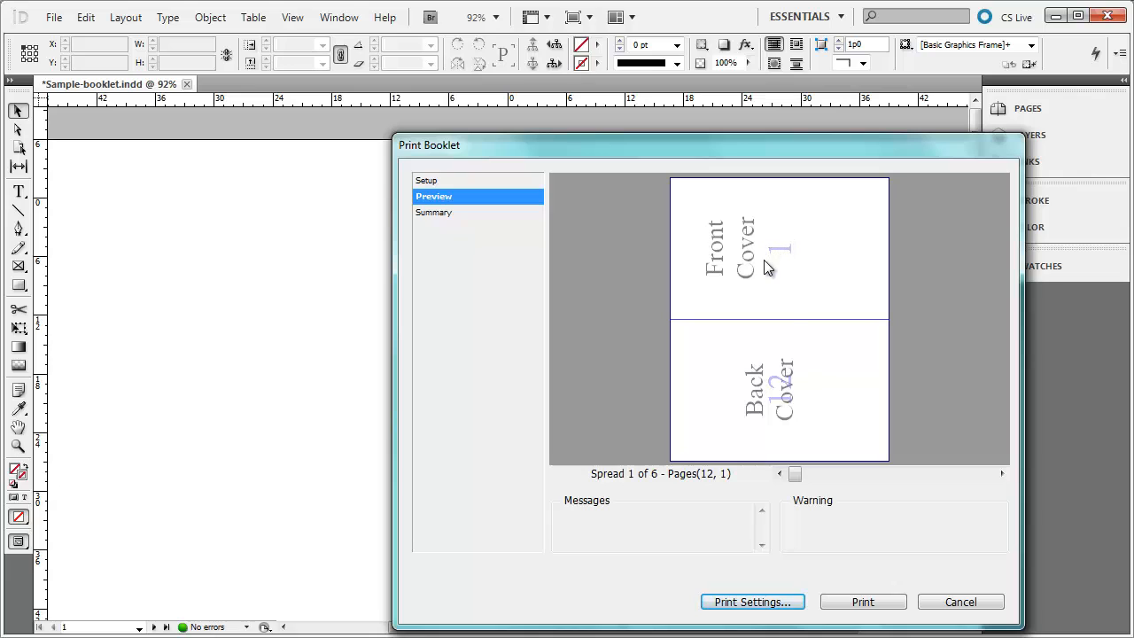
pyautogui.moveTo(764, 261)
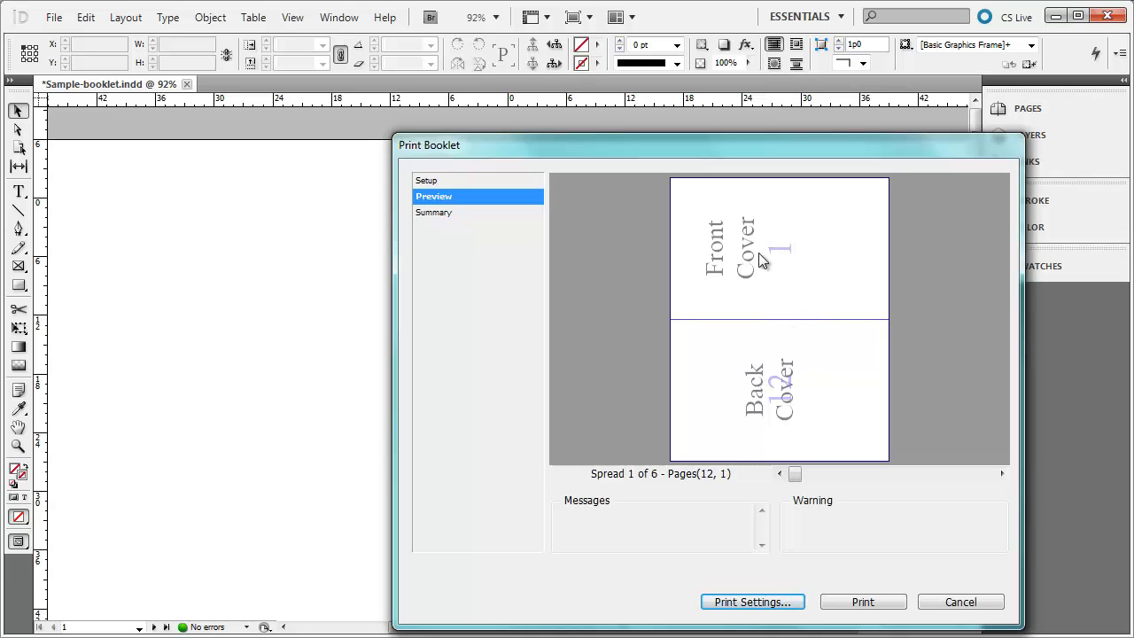
pyautogui.moveTo(775, 388)
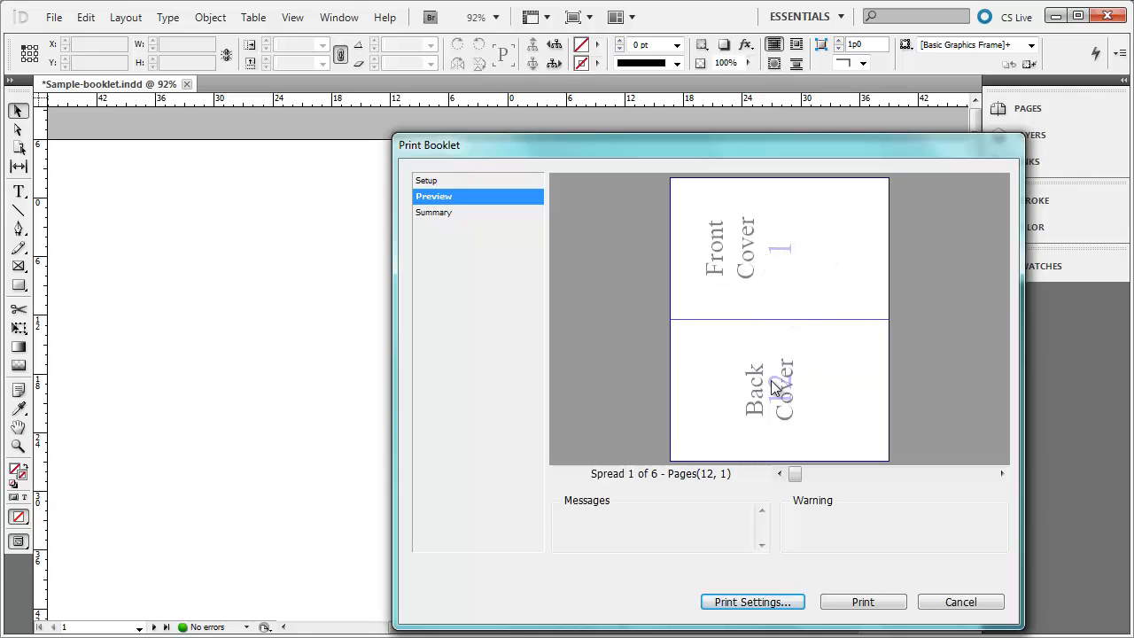
pyautogui.moveTo(792, 403)
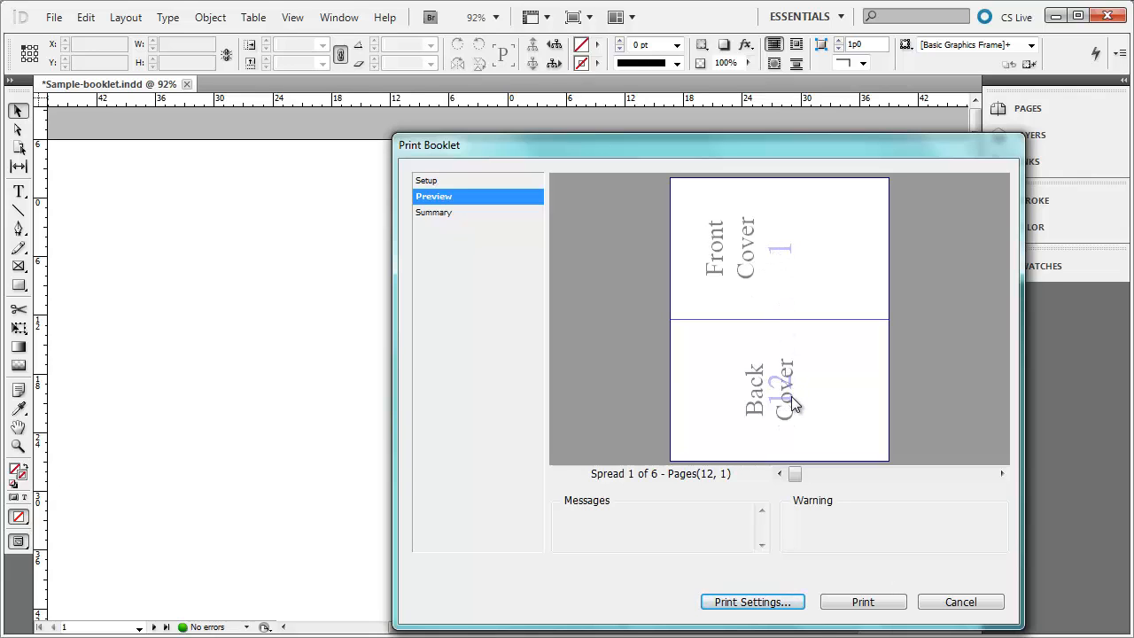
pyautogui.moveTo(813, 431)
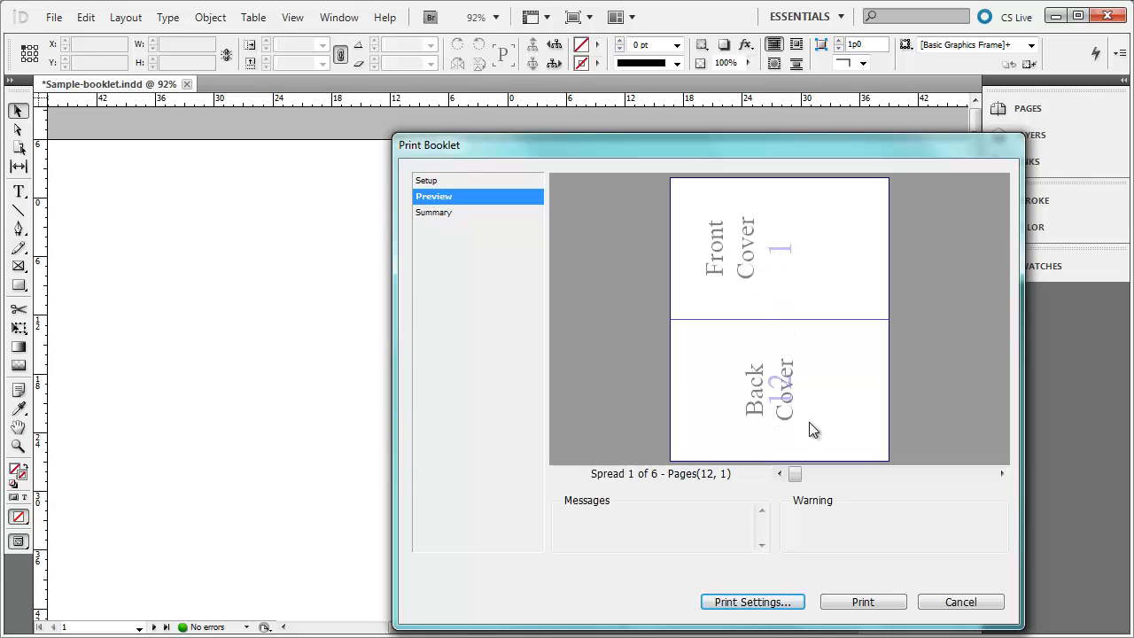
pyautogui.click(1001, 474)
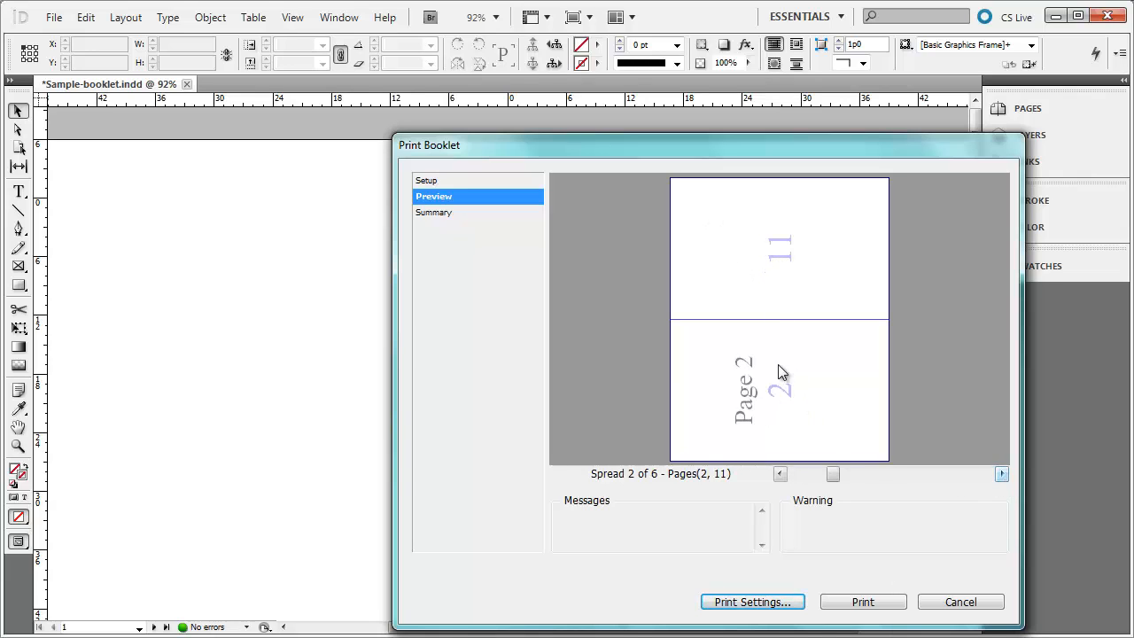
pyautogui.click(1001, 474)
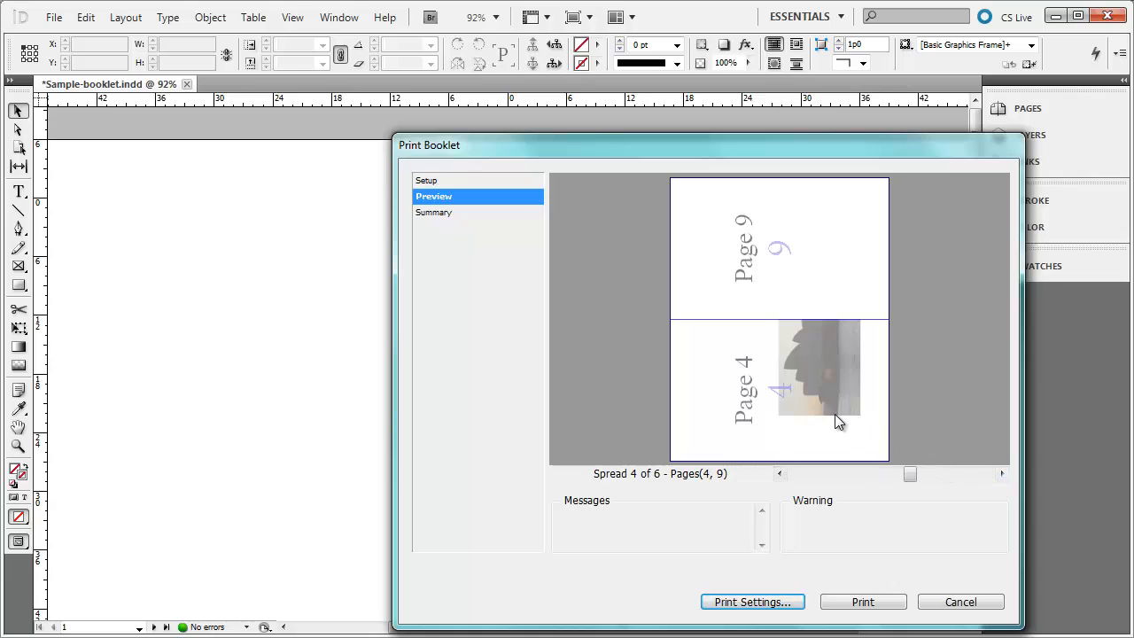
pyautogui.moveTo(831, 410)
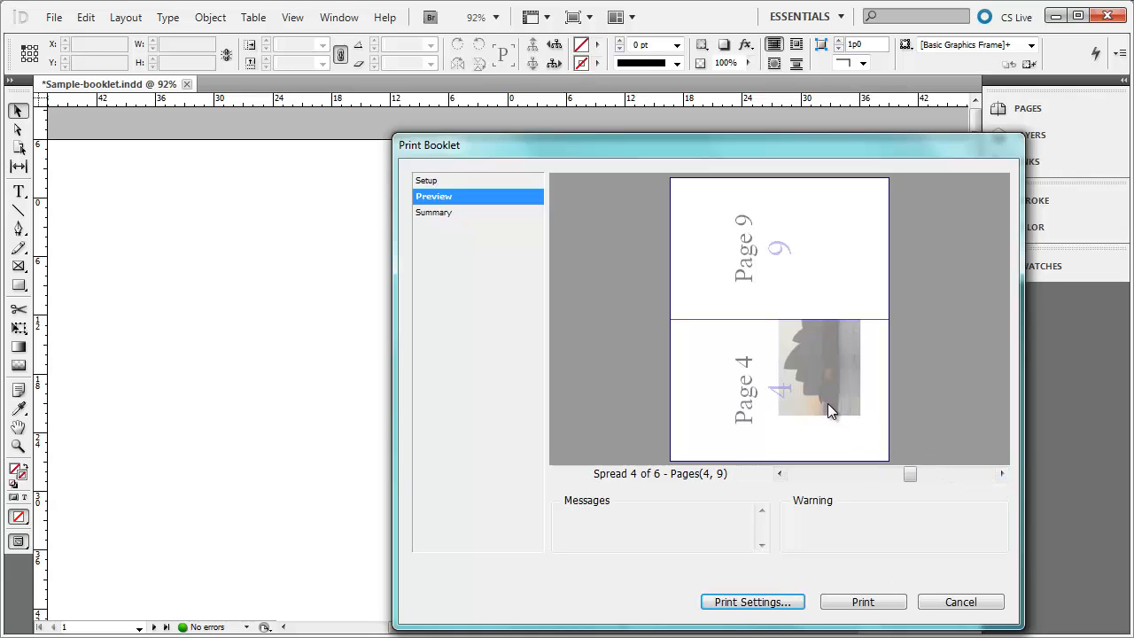
pyautogui.moveTo(806, 374)
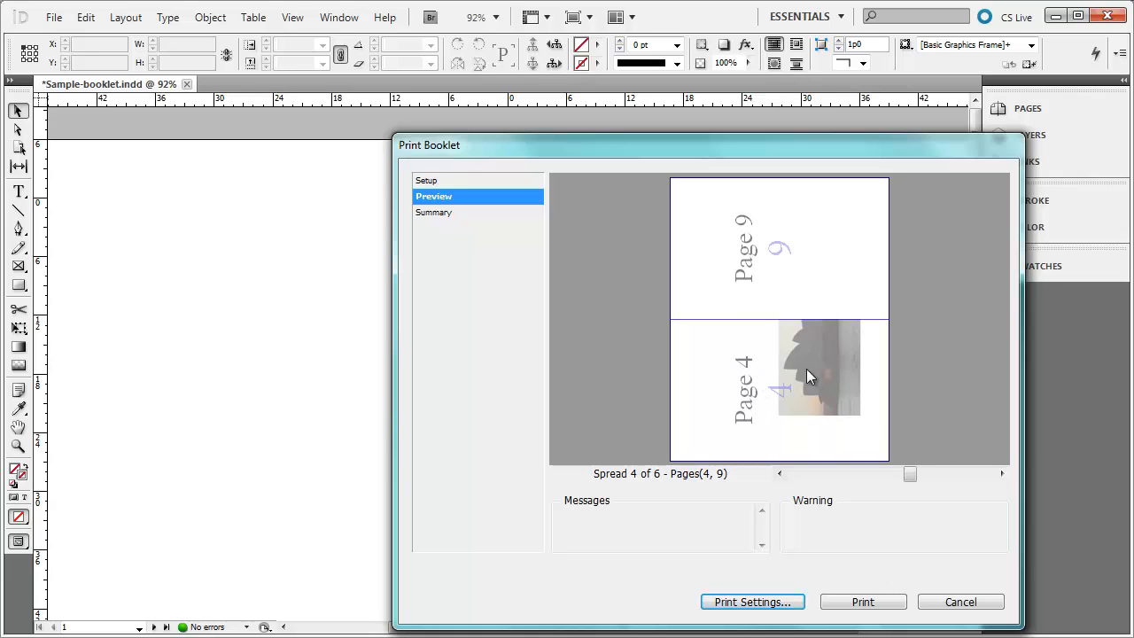
pyautogui.moveTo(808, 288)
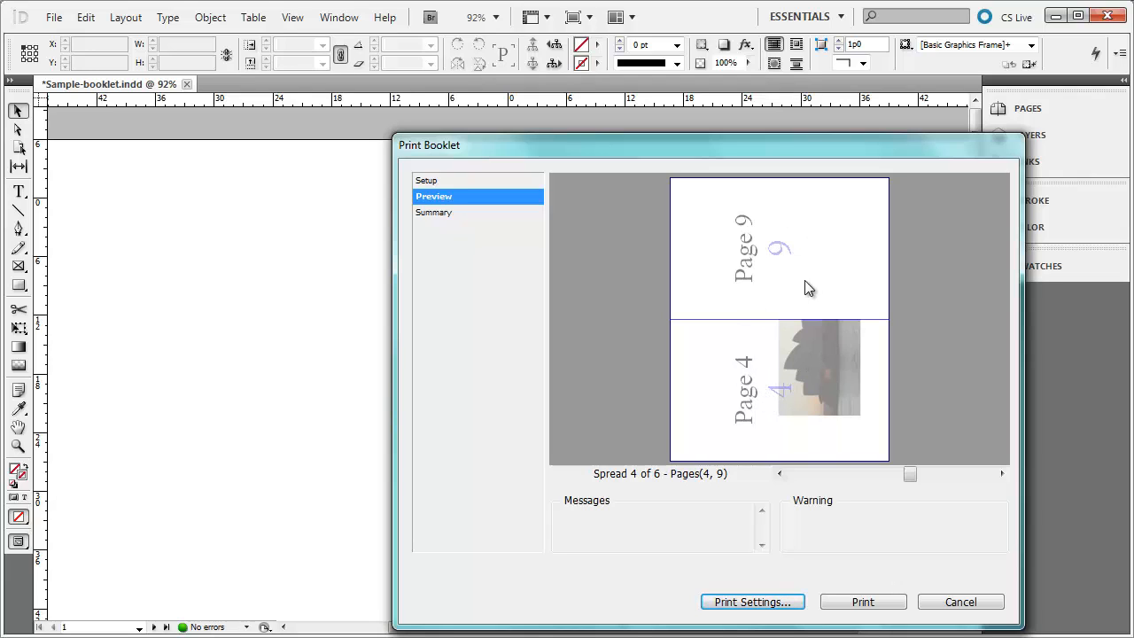
pyautogui.moveTo(813, 250)
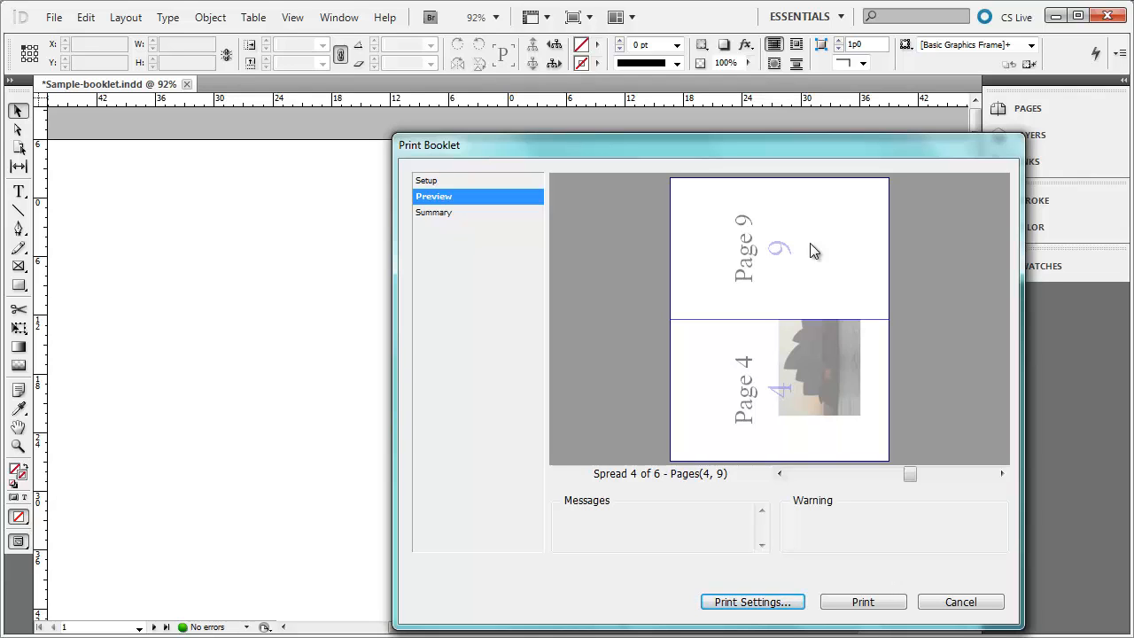
pyautogui.moveTo(995, 456)
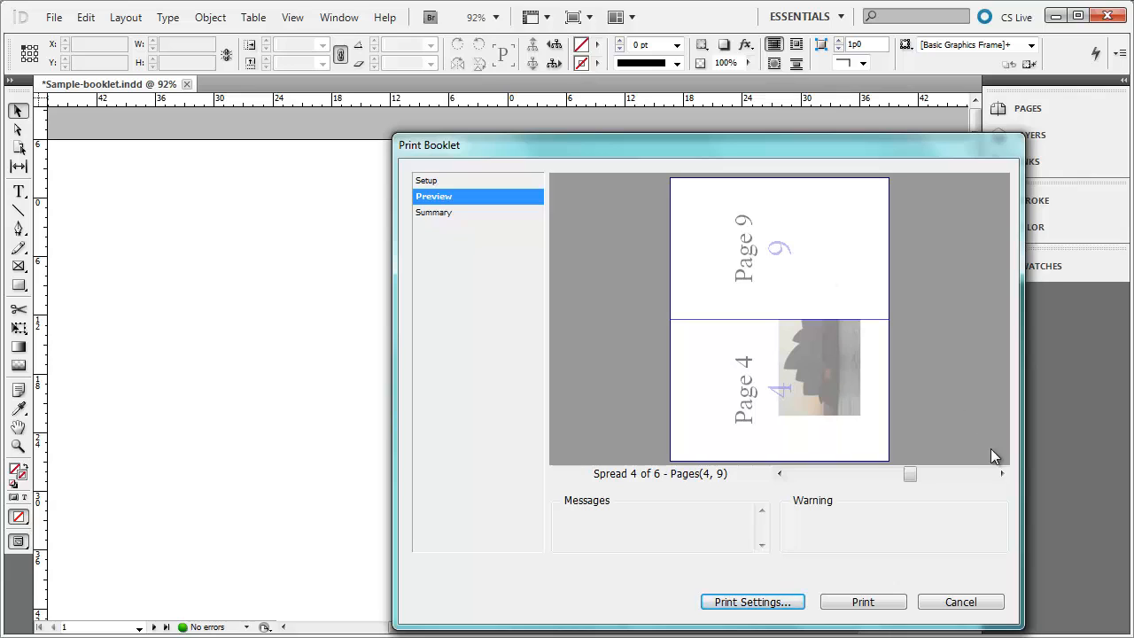
pyautogui.click(1001, 473)
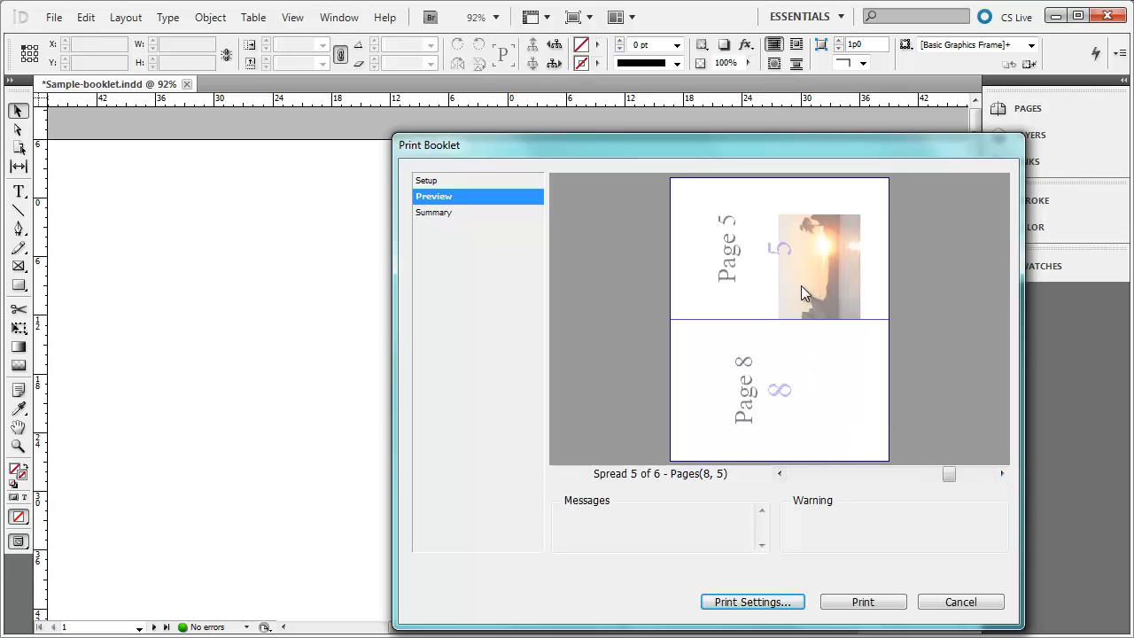
pyautogui.moveTo(849, 273)
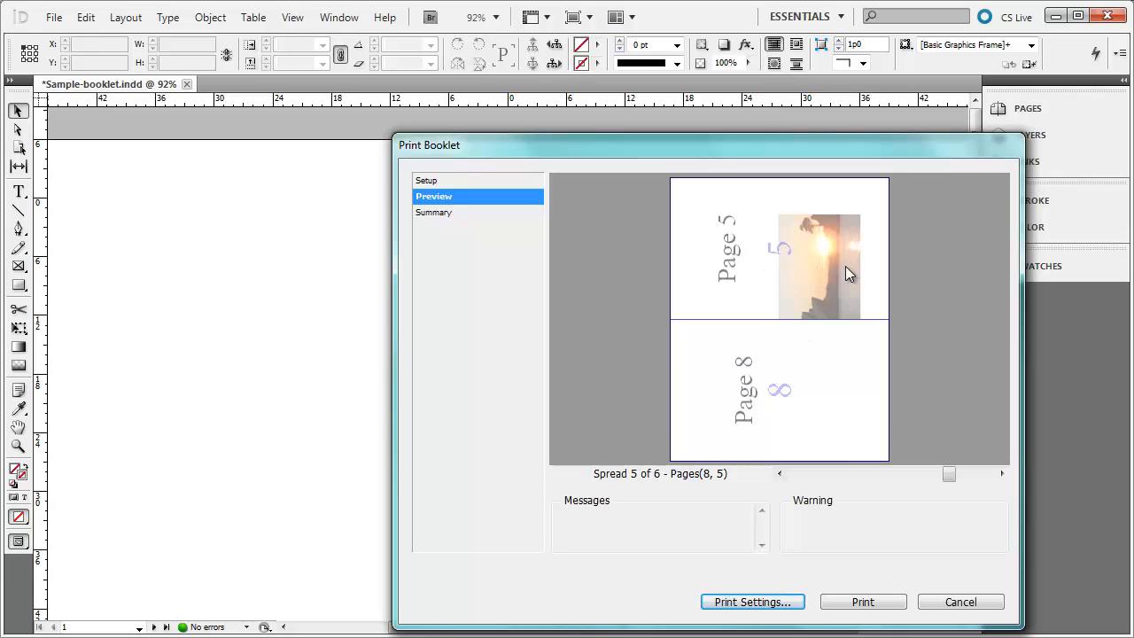
pyautogui.click(1002, 473)
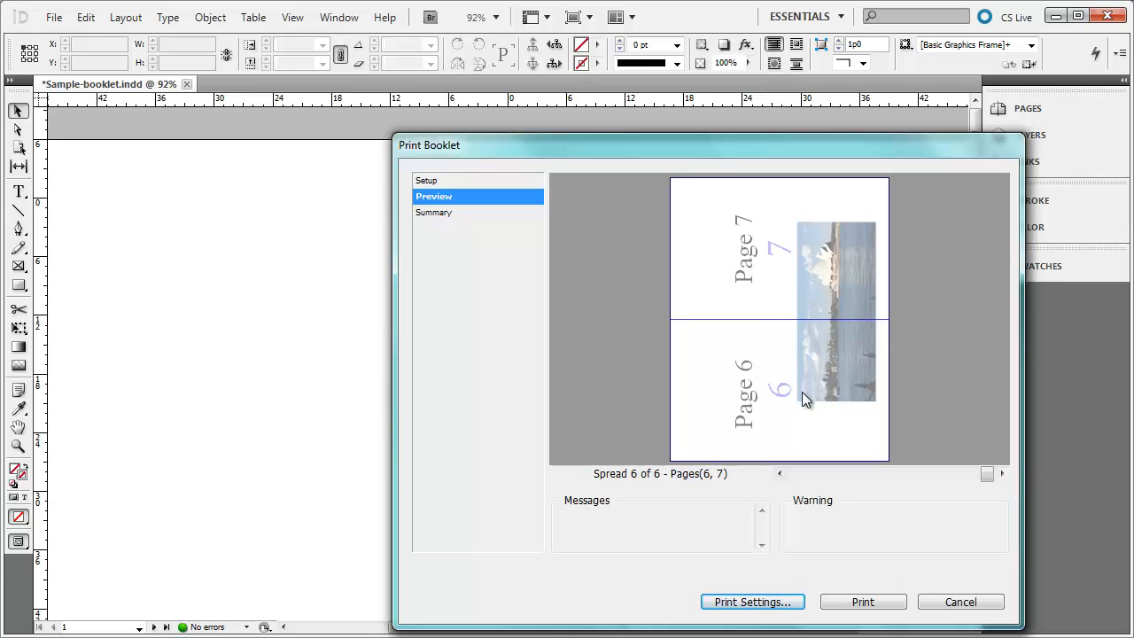
pyautogui.moveTo(812, 197)
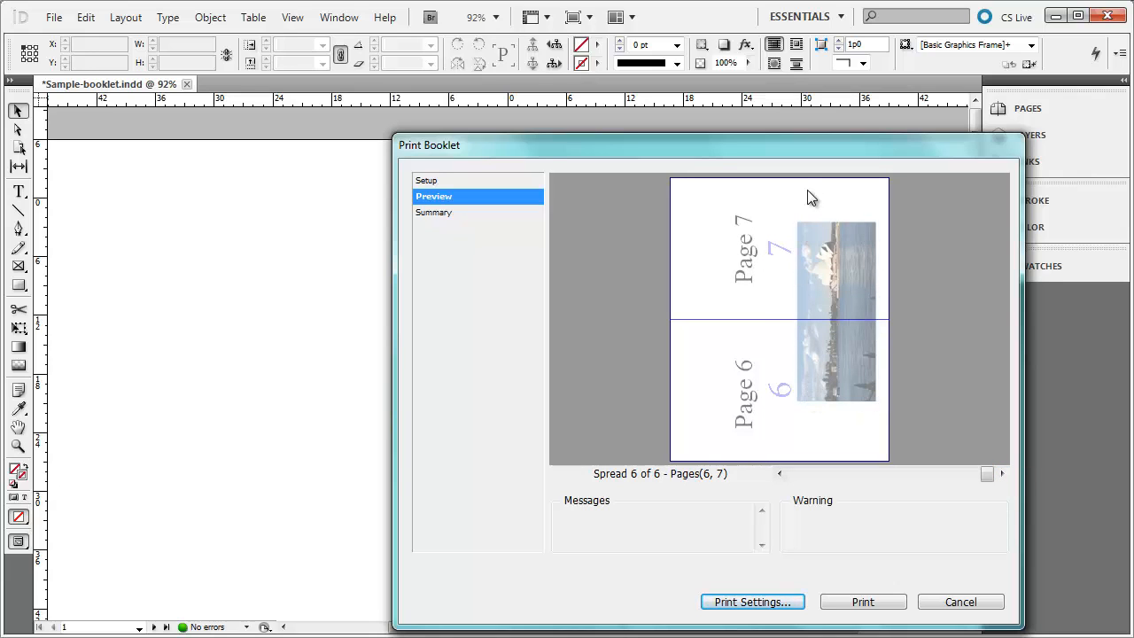
pyautogui.moveTo(842, 270)
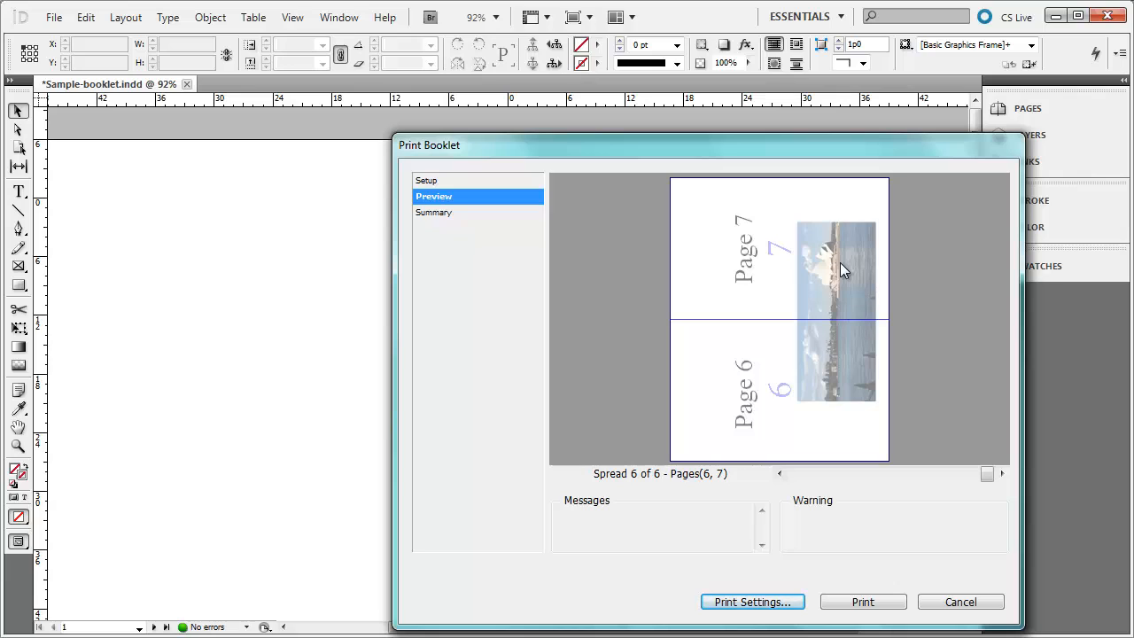
pyautogui.moveTo(673, 406)
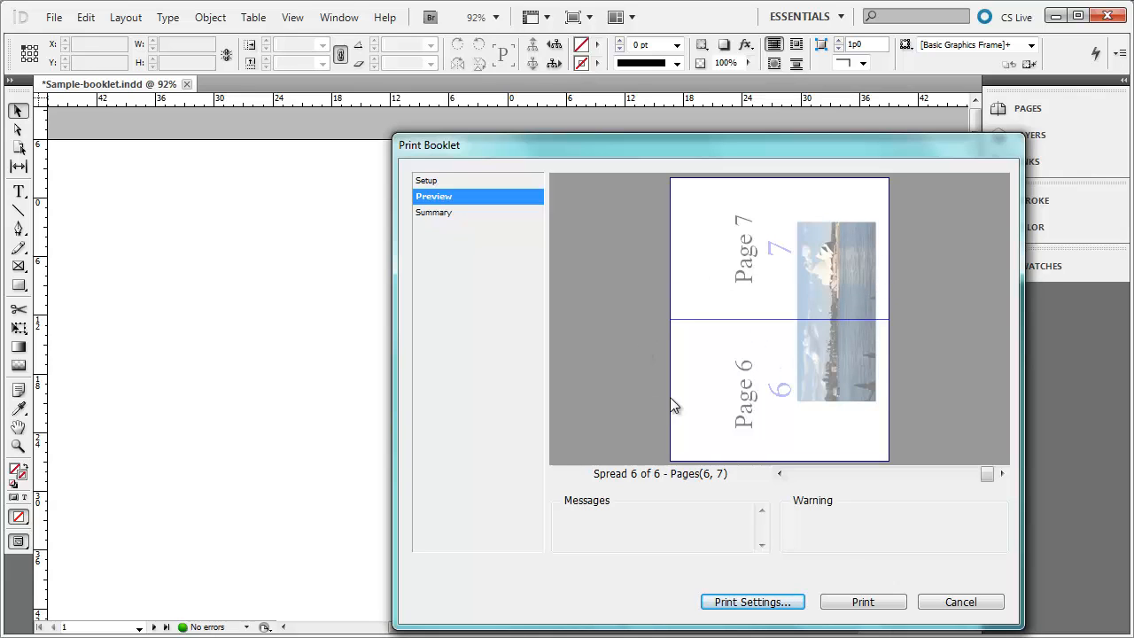
pyautogui.moveTo(862, 601)
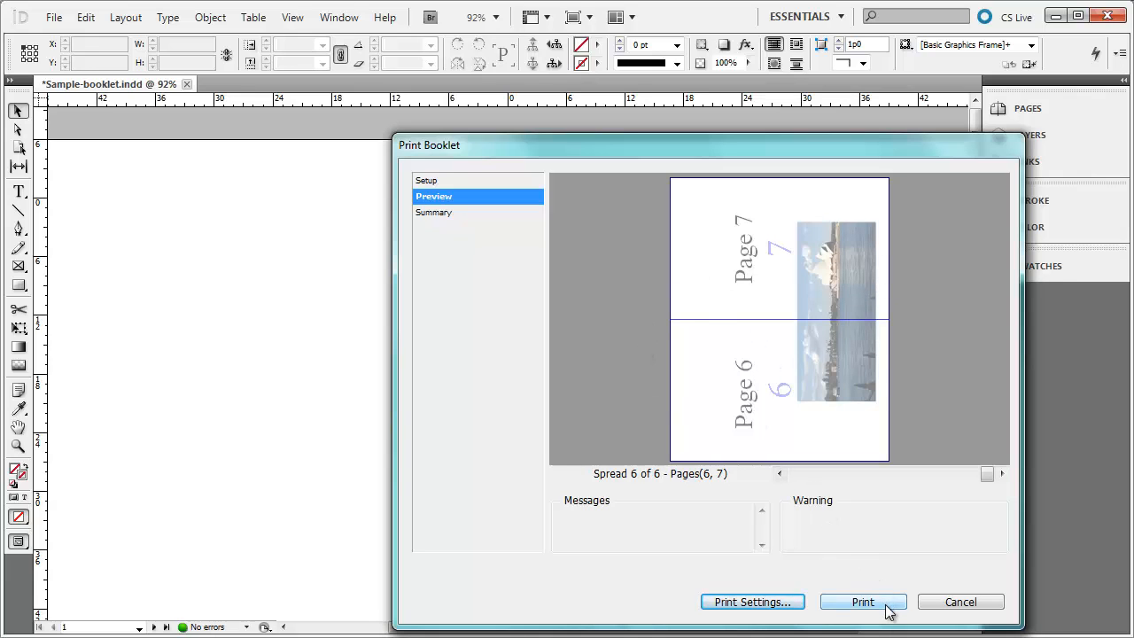
# Print the booklet and save it as Sample-booklet.pdf.
pyautogui.click(861, 601)
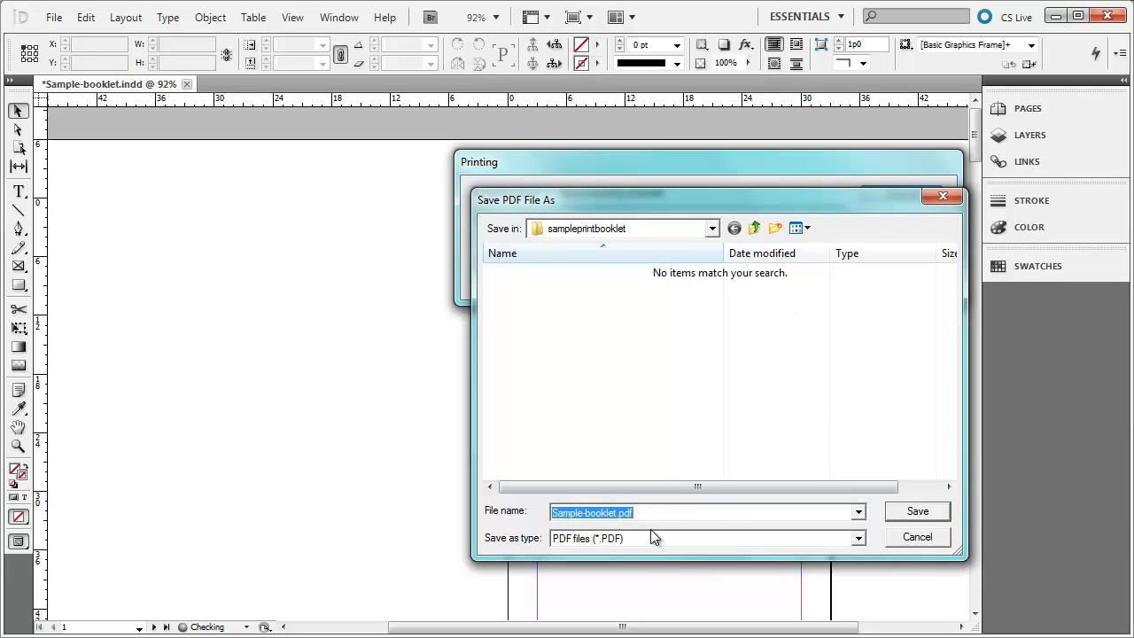
pyautogui.moveTo(660, 529)
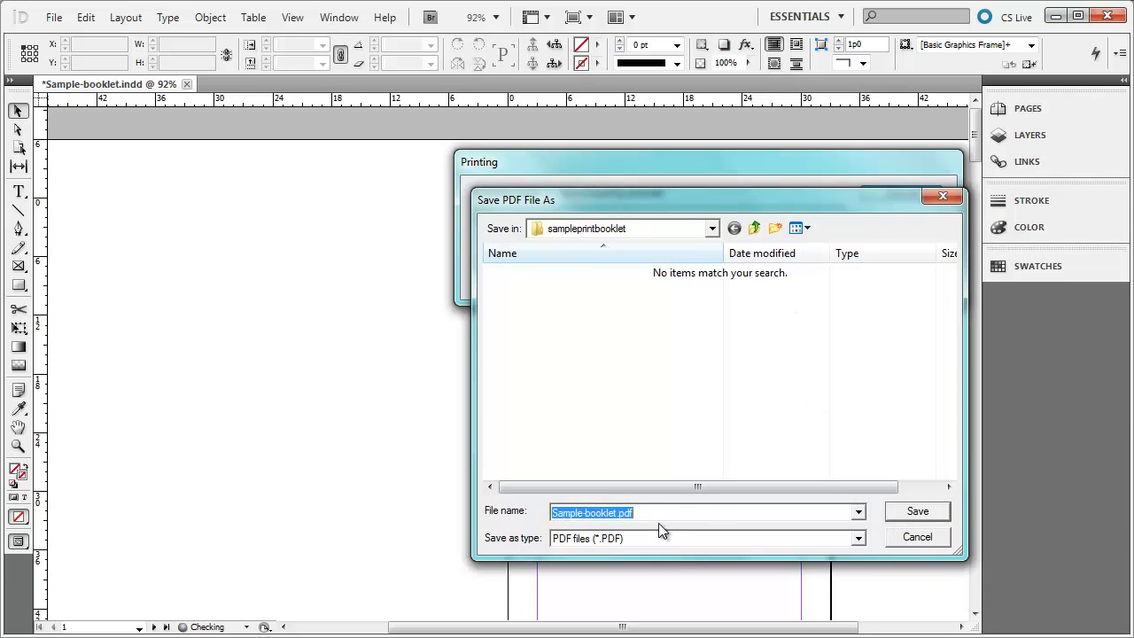
pyautogui.click(917, 511)
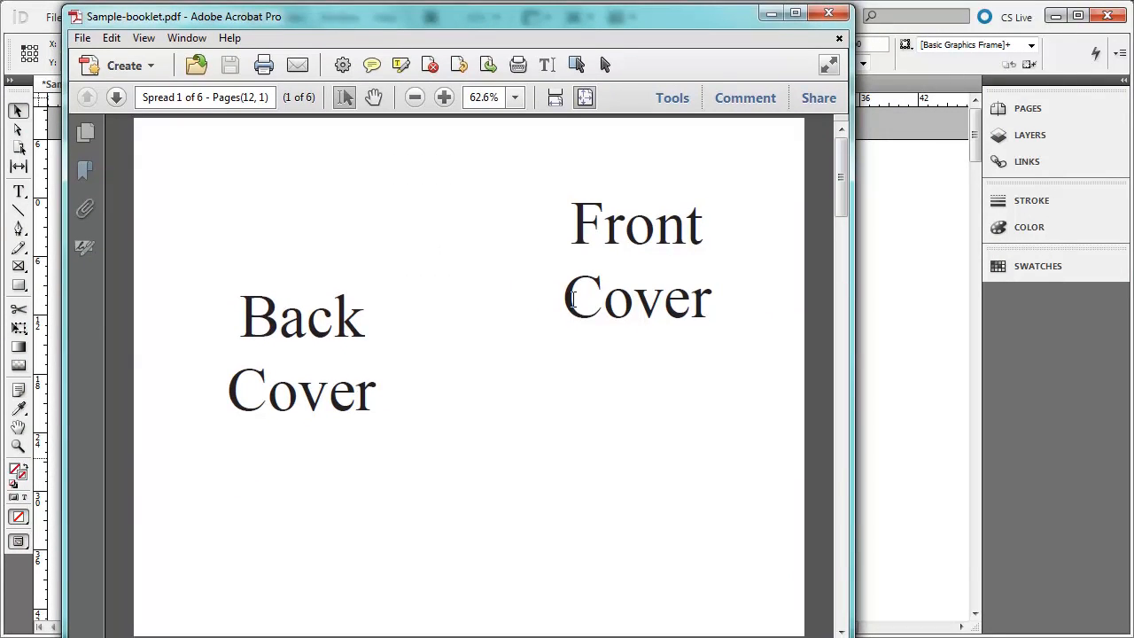
pyautogui.moveTo(696, 259)
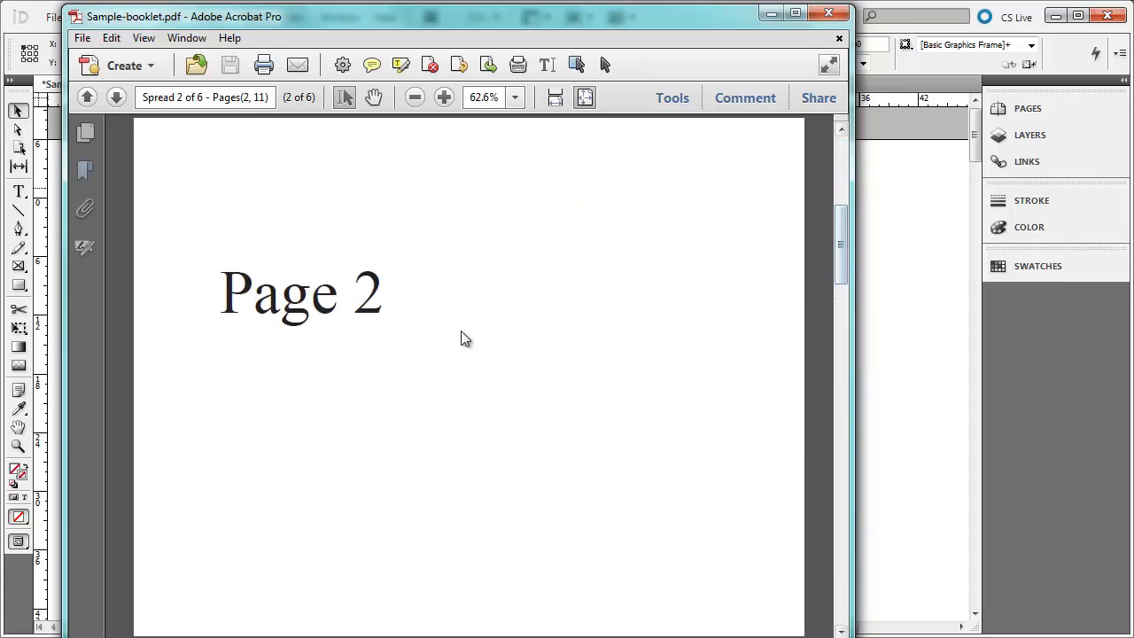
pyautogui.moveTo(733, 344)
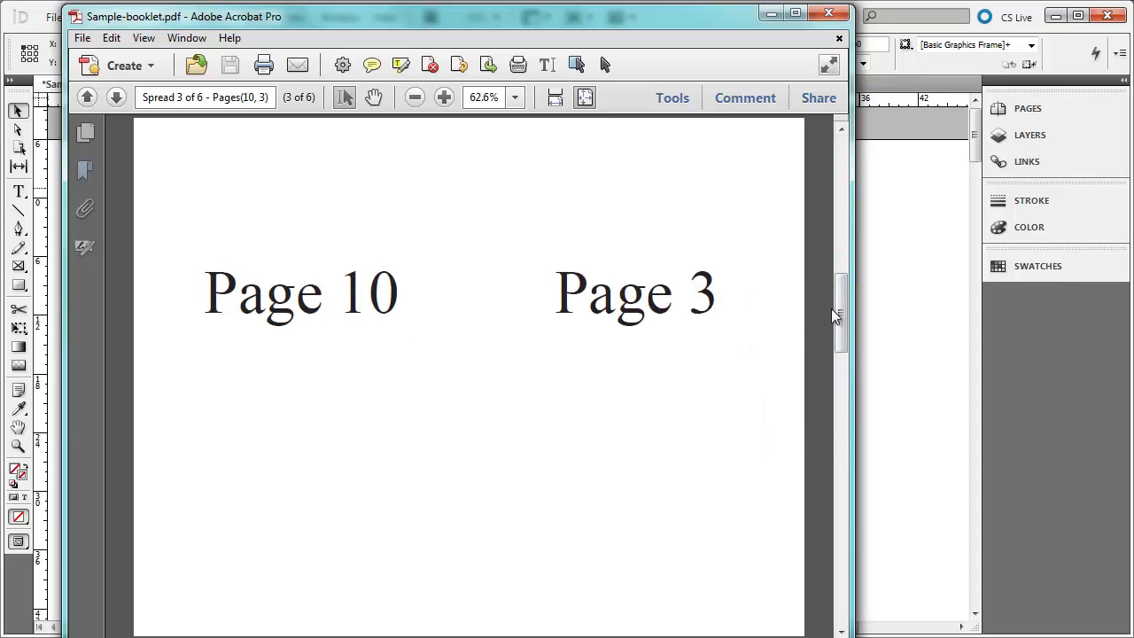
# Page through the PDF spreads 2/11 and 10/3 in Acrobat Pro.
pyautogui.click(116, 97)
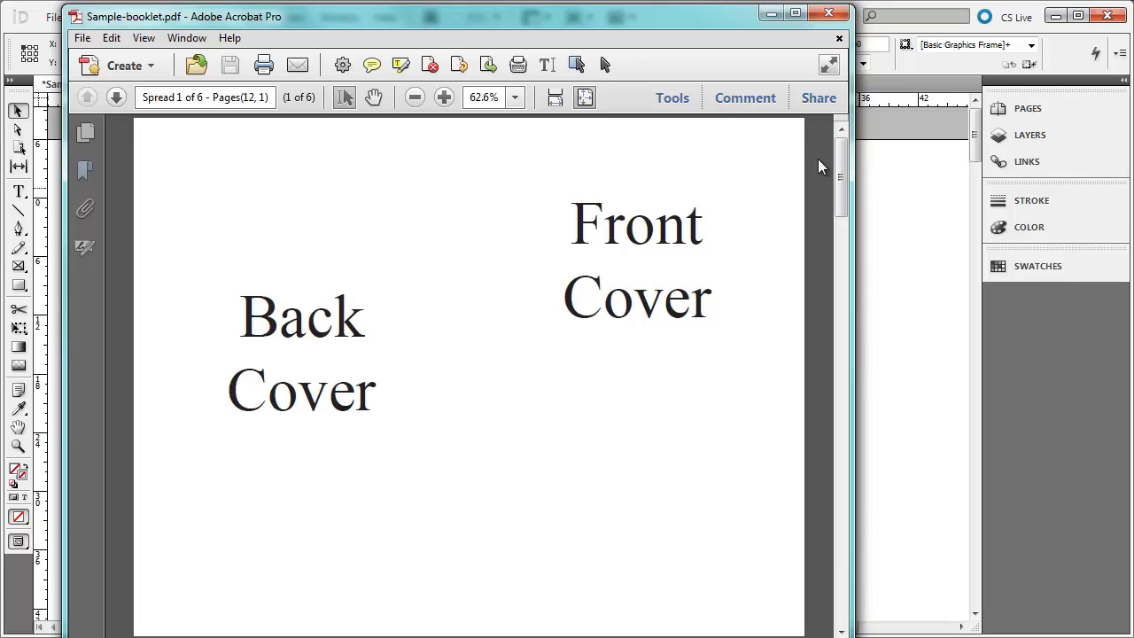
pyautogui.moveTo(579, 163)
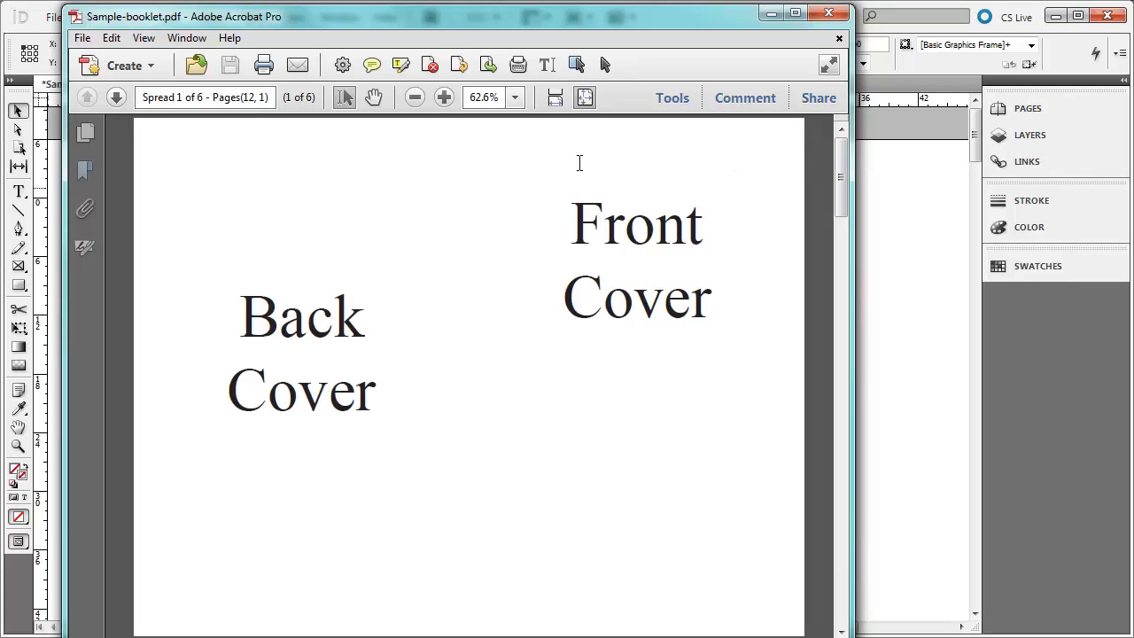
pyautogui.moveTo(764, 223)
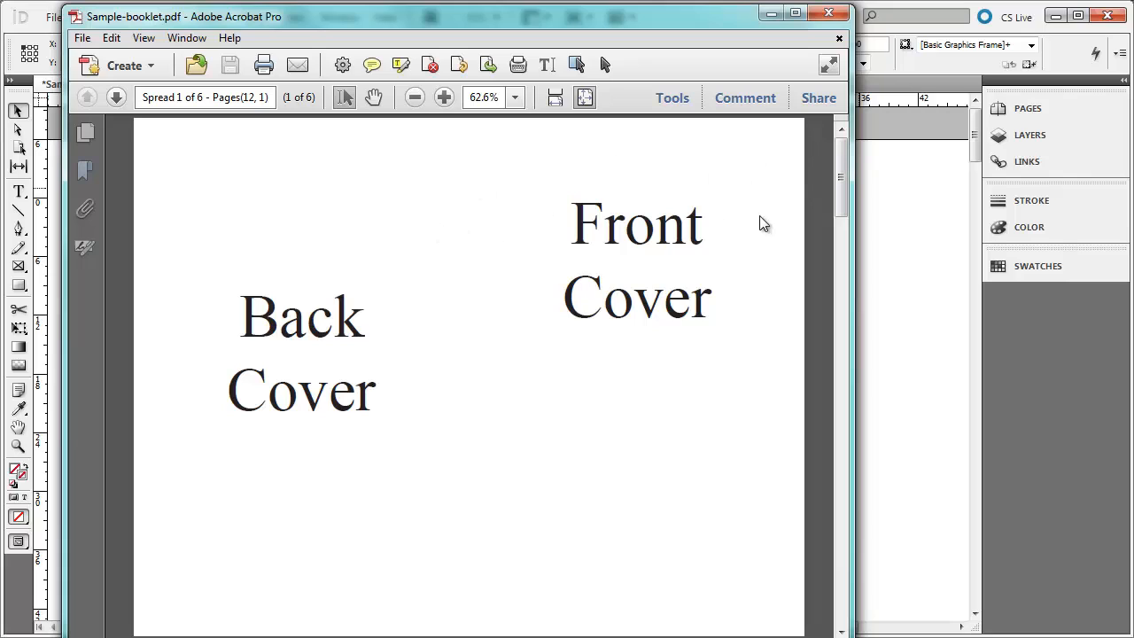
pyautogui.moveTo(844, 263)
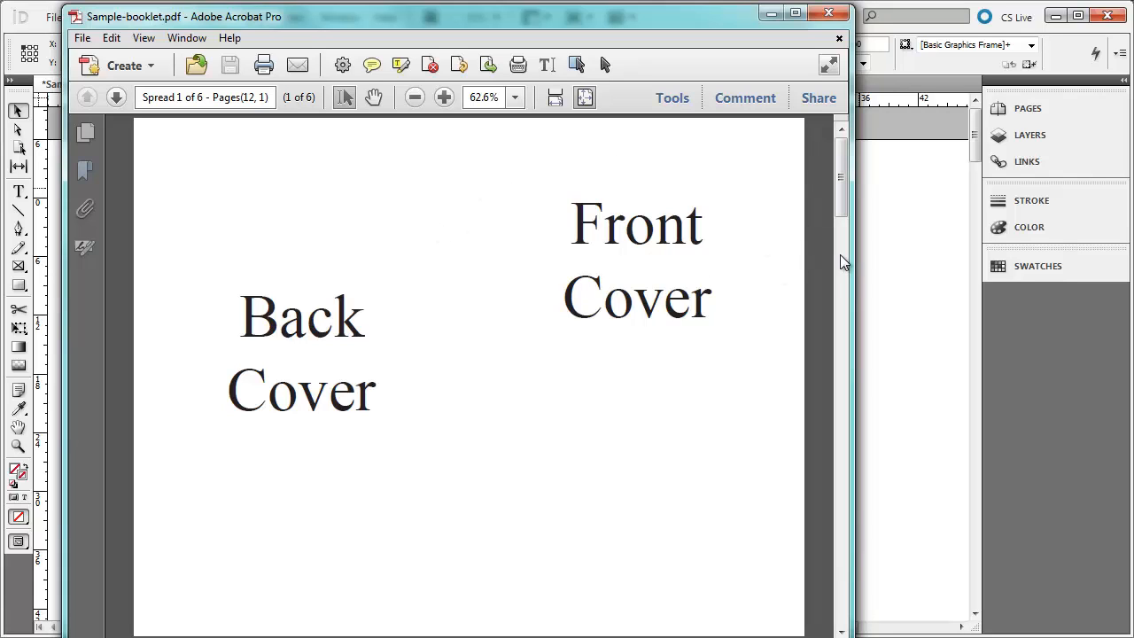
pyautogui.moveTo(798, 198)
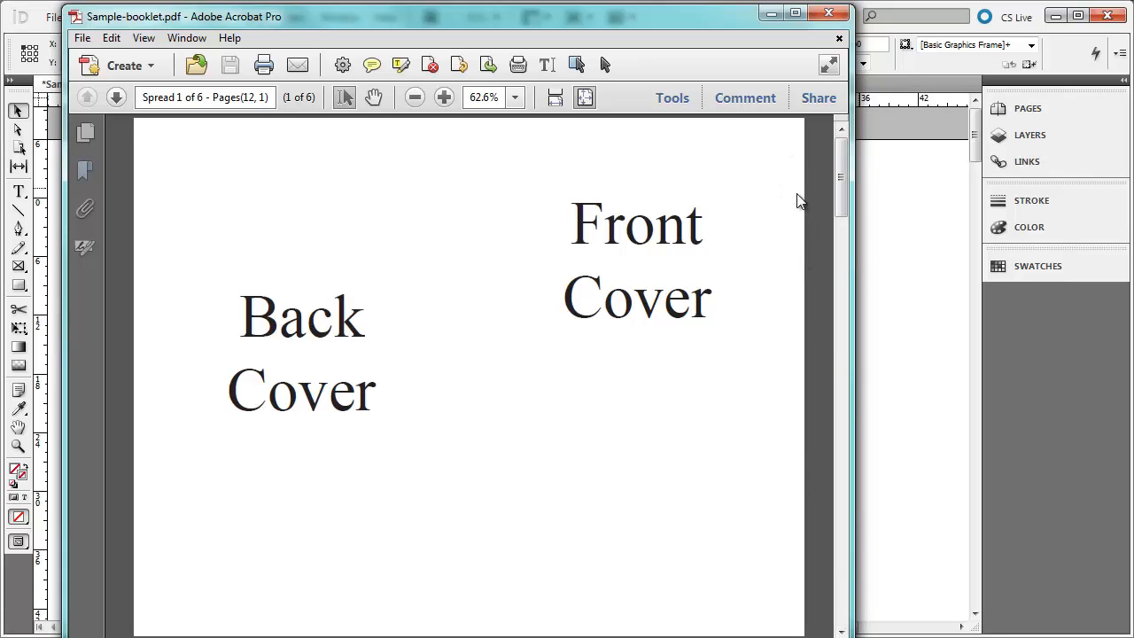
pyautogui.moveTo(722, 404)
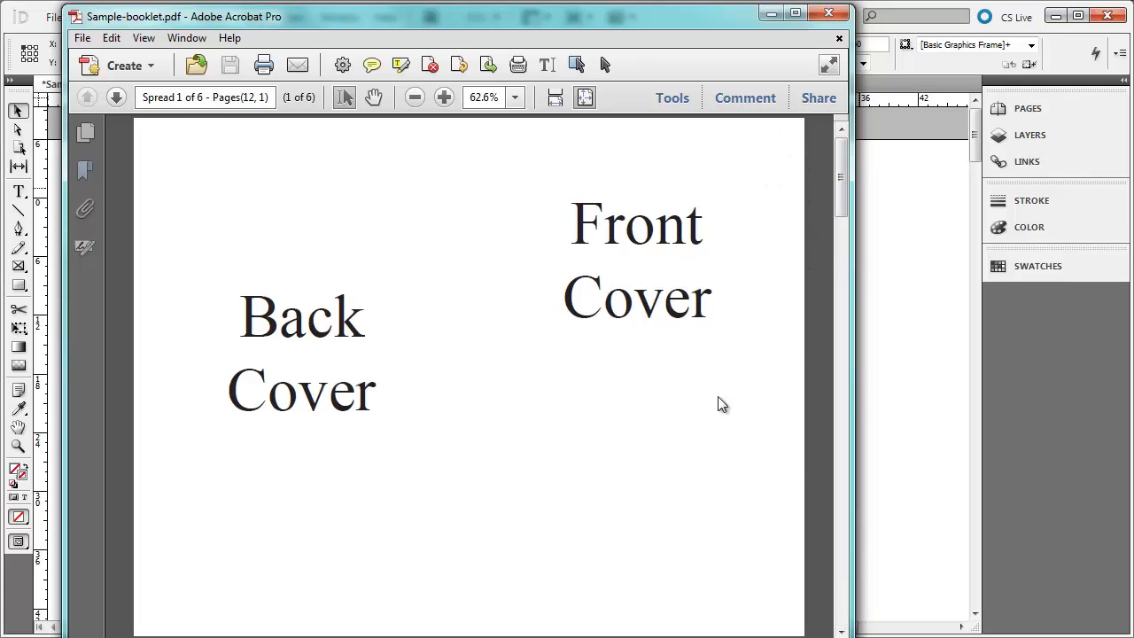
pyautogui.moveTo(683, 167)
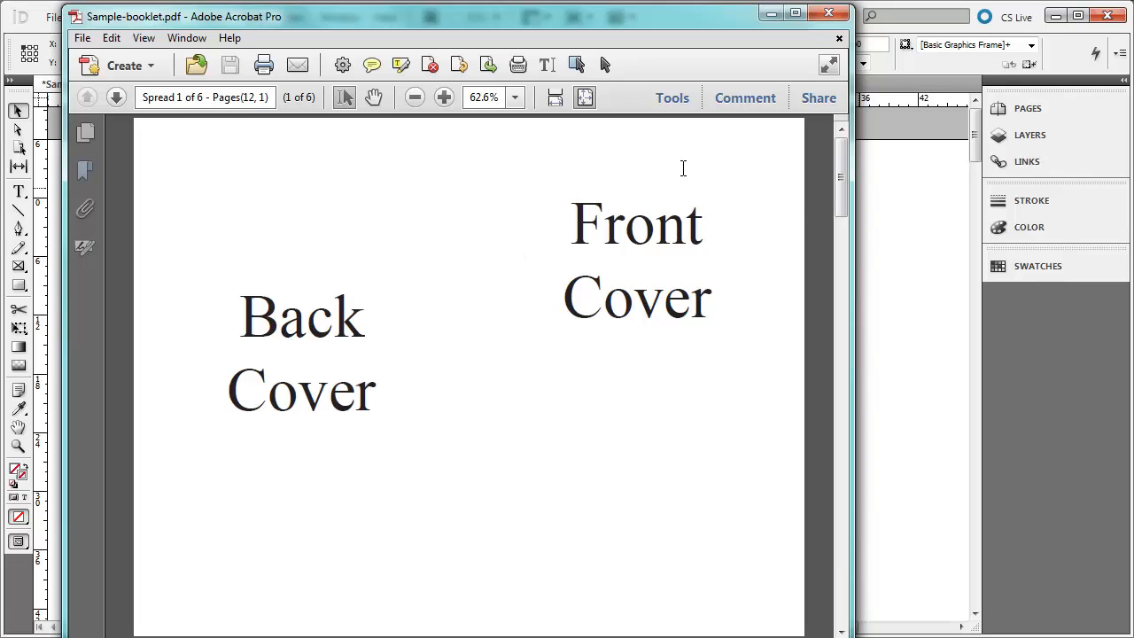
pyautogui.moveTo(813, 183)
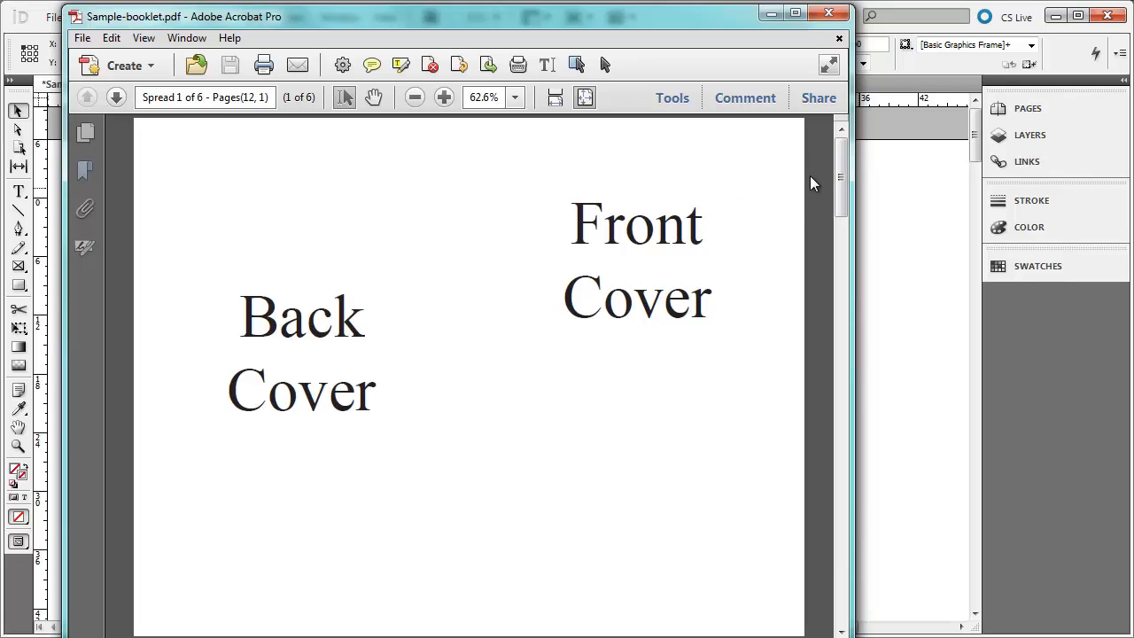
pyautogui.moveTo(790, 193)
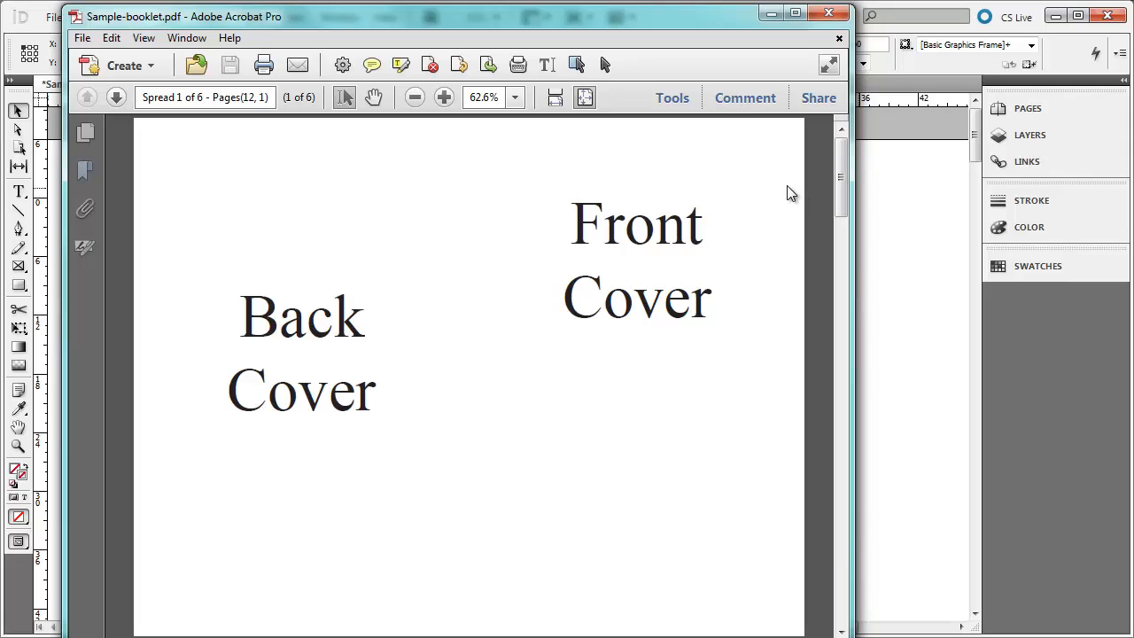